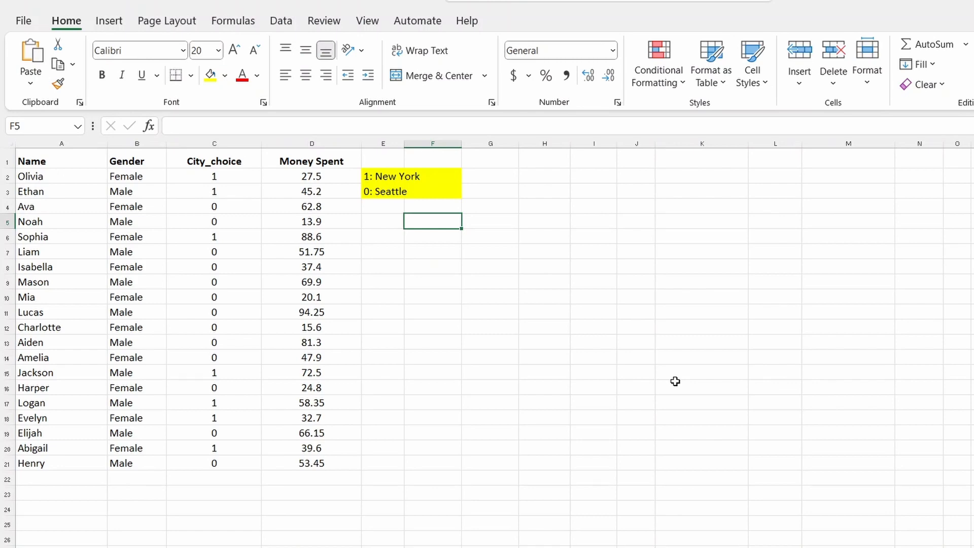
{"action": "mouse_move", "coordinate": [304, 290]}
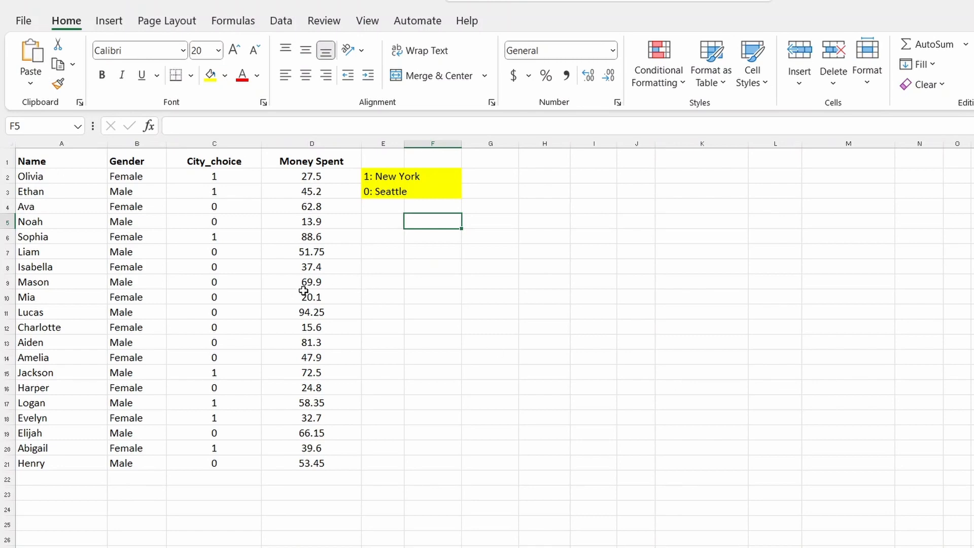
{"action": "mouse_move", "coordinate": [76, 145]}
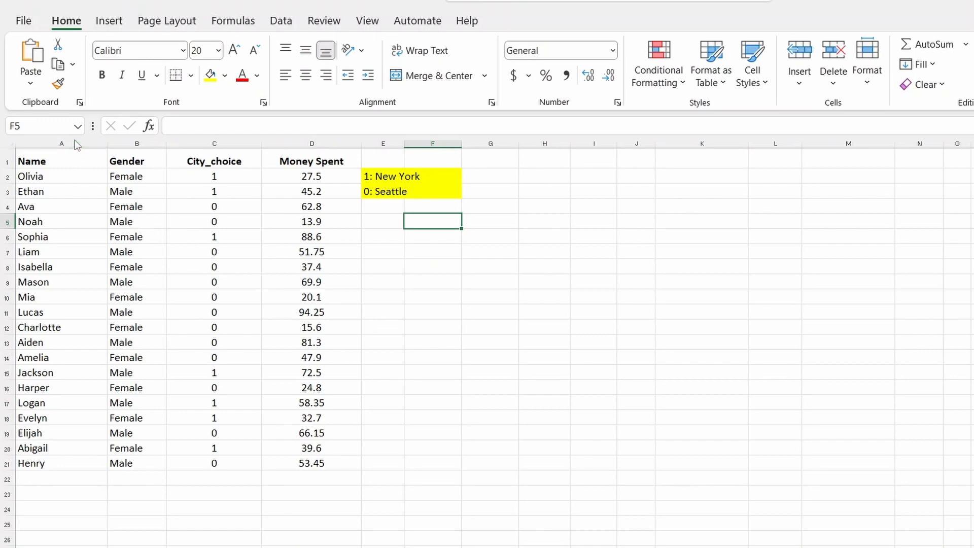
Review the Name, Gender and City_choice columns and the city code legend.
{"action": "left_click", "coordinate": [61, 143]}
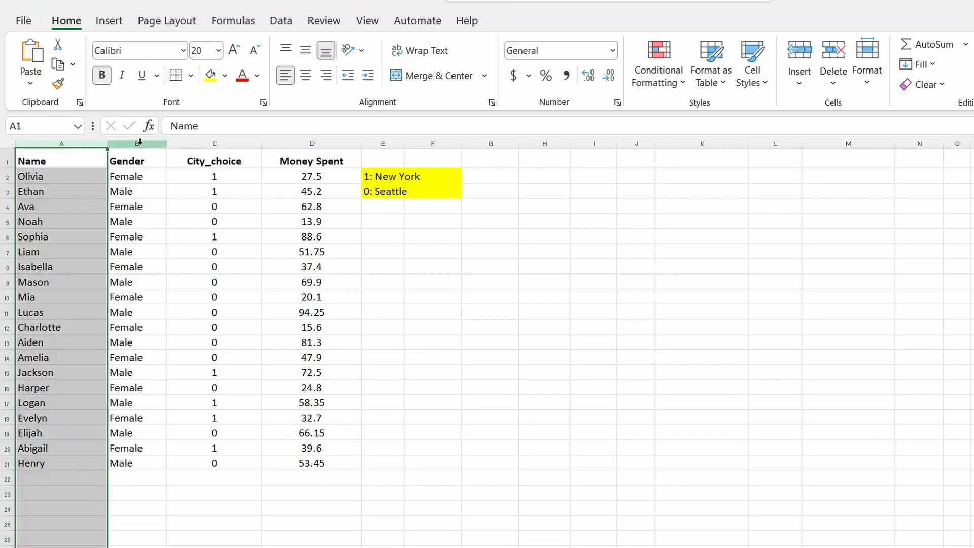
{"action": "left_click", "coordinate": [136, 143]}
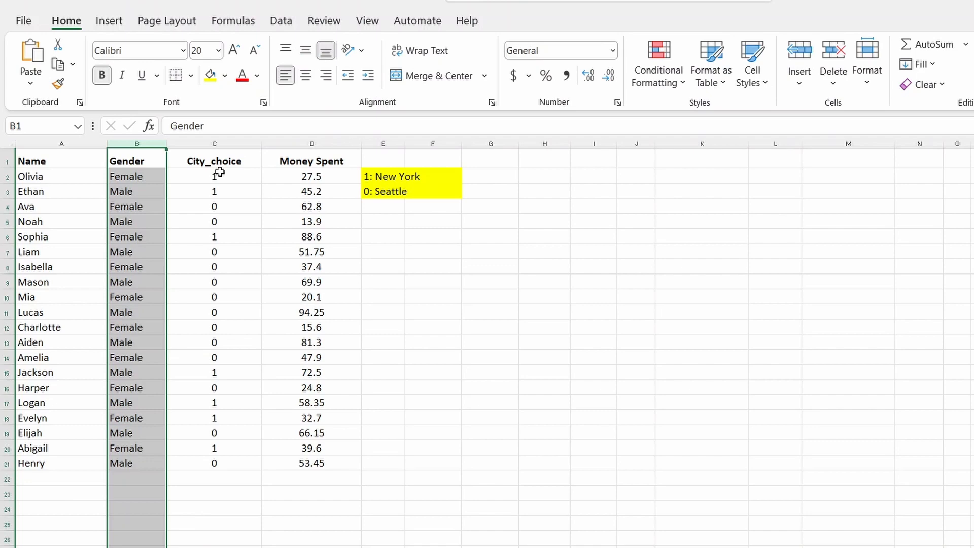
{"action": "left_click", "coordinate": [215, 161]}
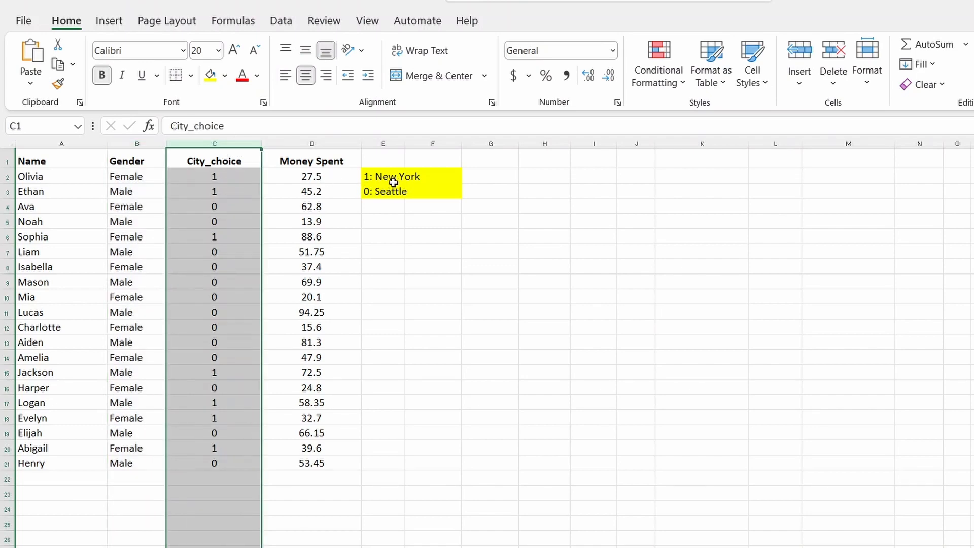
{"action": "left_click", "coordinate": [383, 191]}
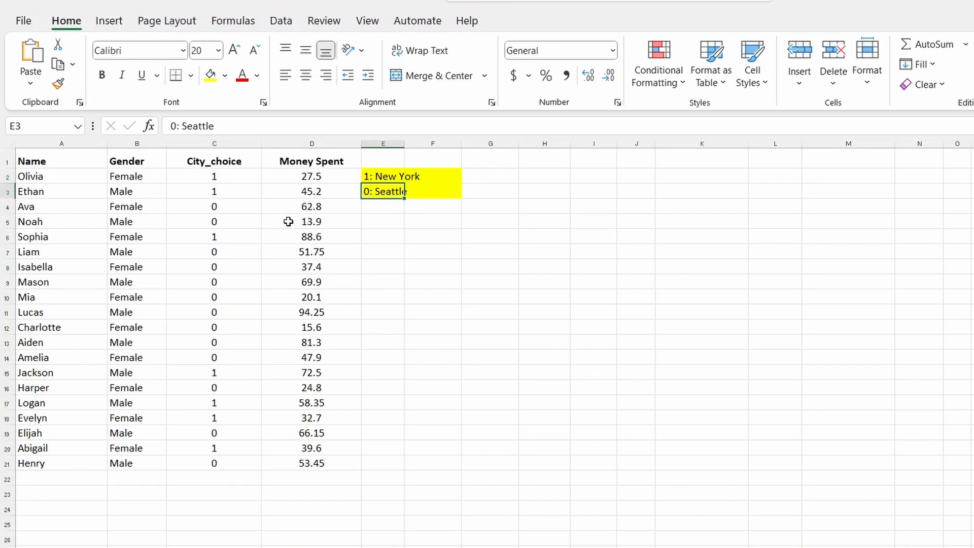
Enter the question label 'How gender impacts city choice?' in E5 and select E8.
{"action": "left_click", "coordinate": [383, 222]}
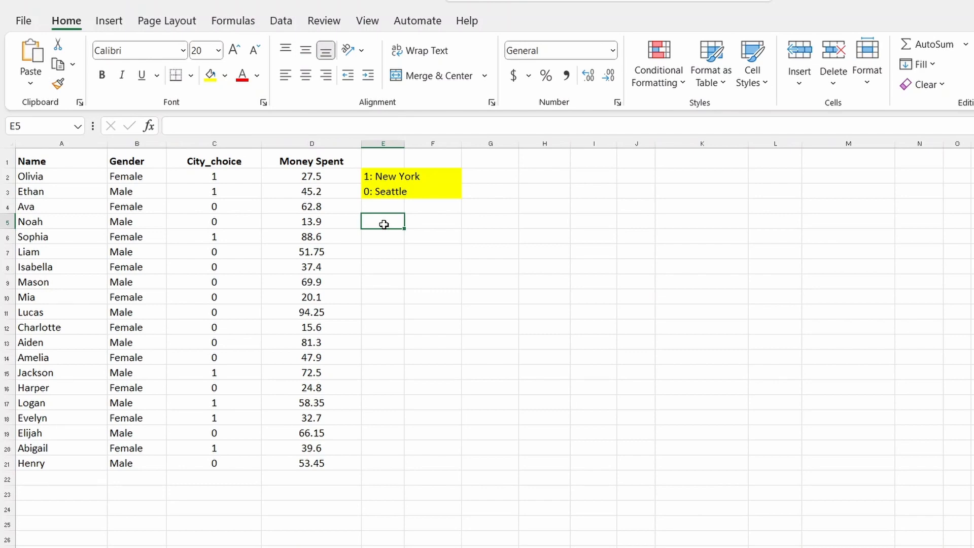
{"action": "type", "text": "How gender impacts"}
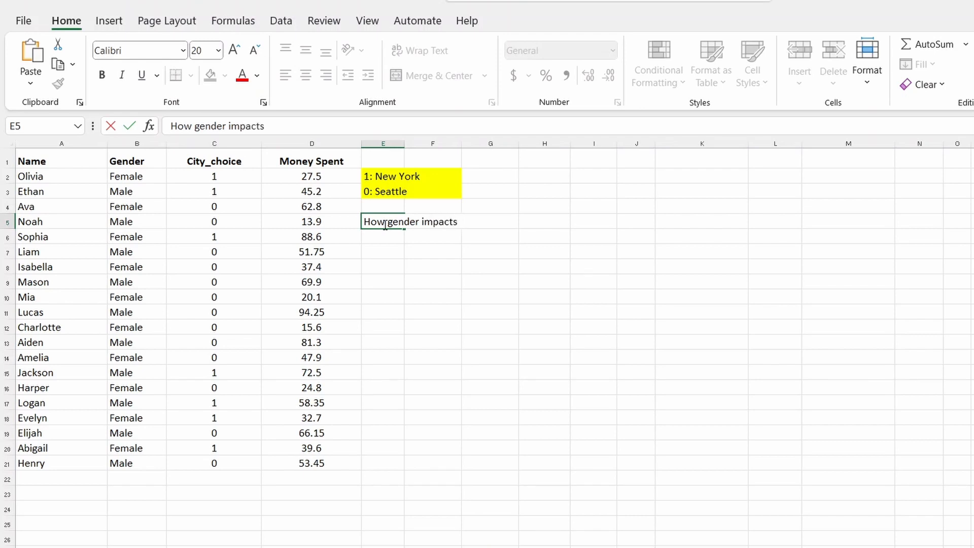
{"action": "type", "text": "city choice"}
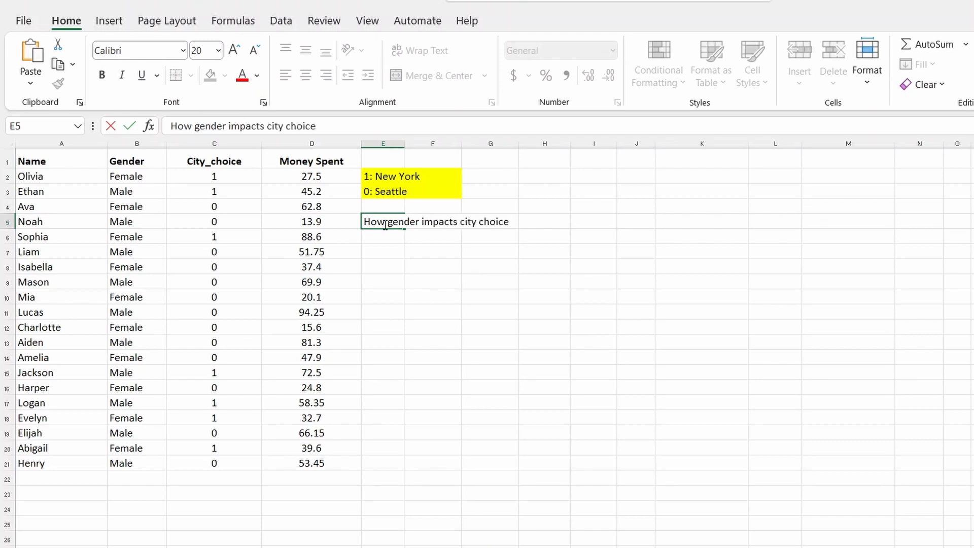
{"action": "type", "text": "?"}
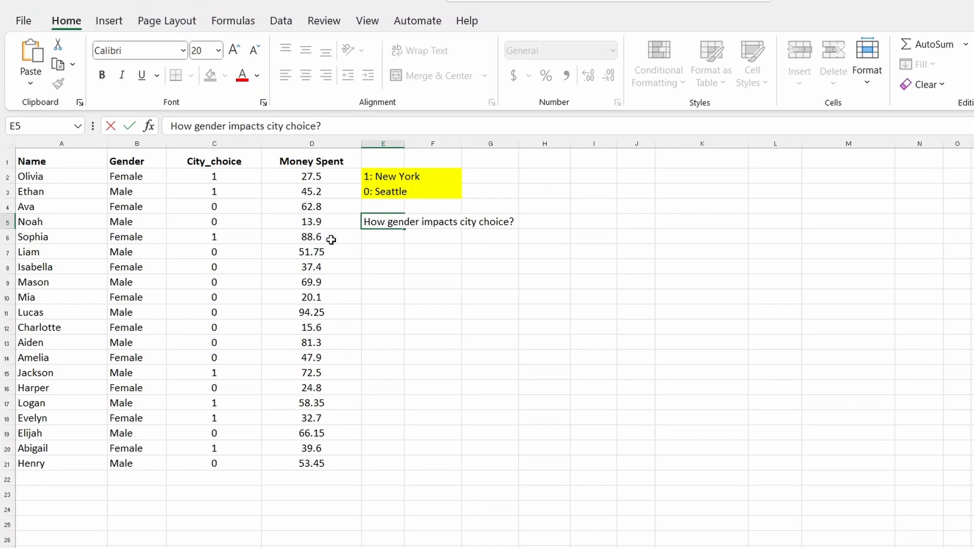
{"action": "mouse_move", "coordinate": [340, 195]}
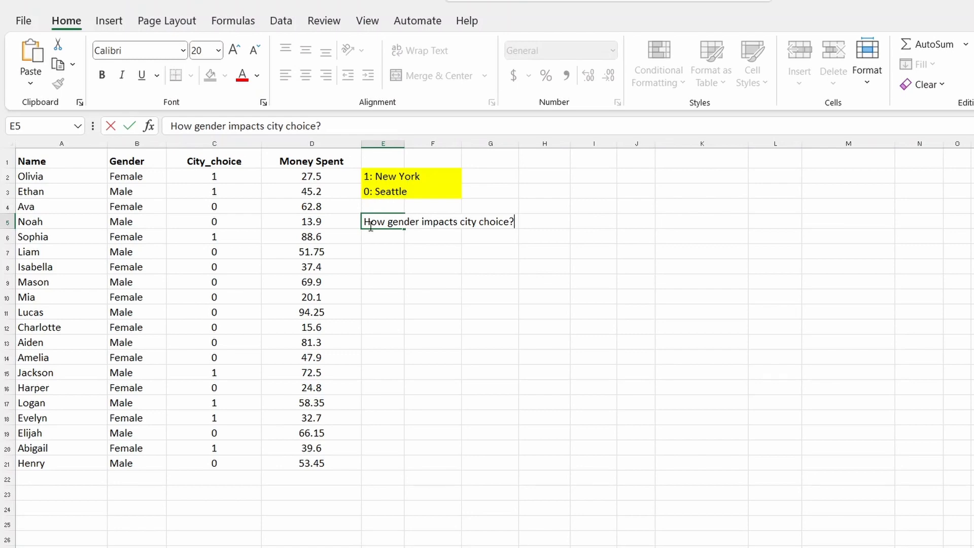
{"action": "left_click", "coordinate": [382, 266]}
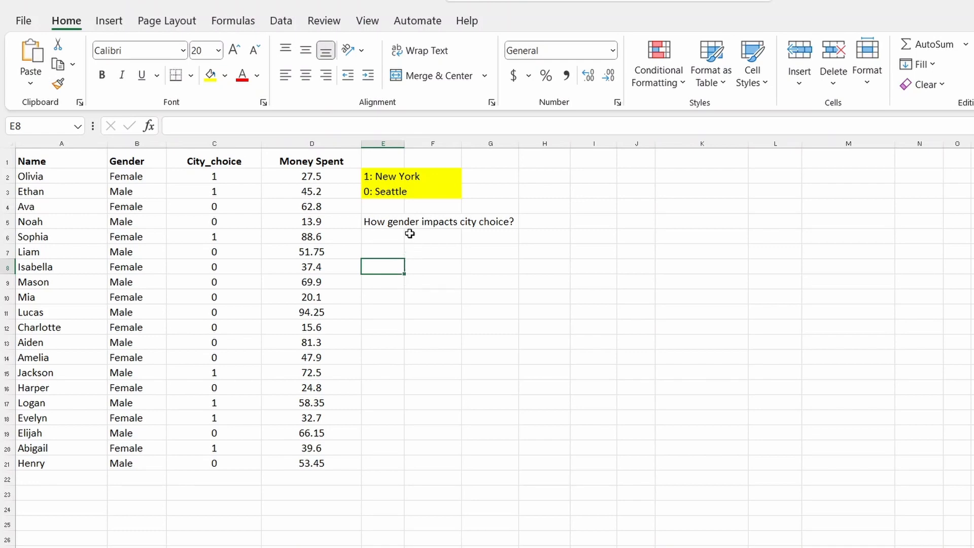
Start a PivotTable from range A1:D21 placed on the existing worksheet at E8.
{"action": "left_click", "coordinate": [109, 21]}
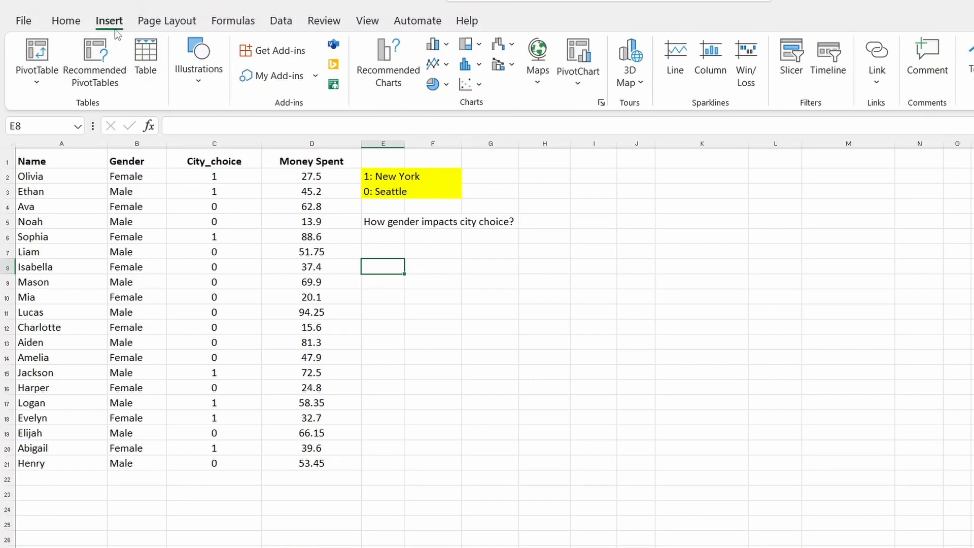
{"action": "left_click", "coordinate": [36, 56]}
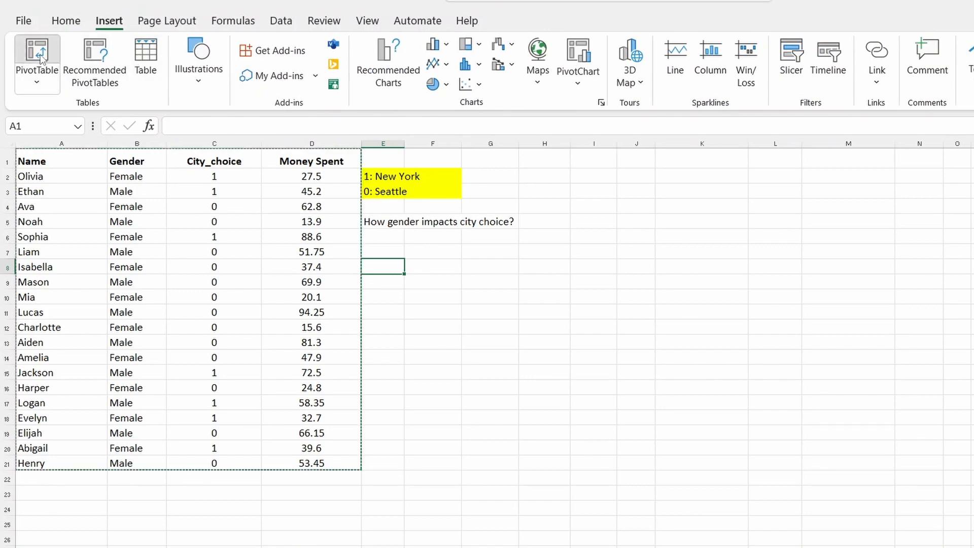
{"action": "left_click", "coordinate": [36, 59]}
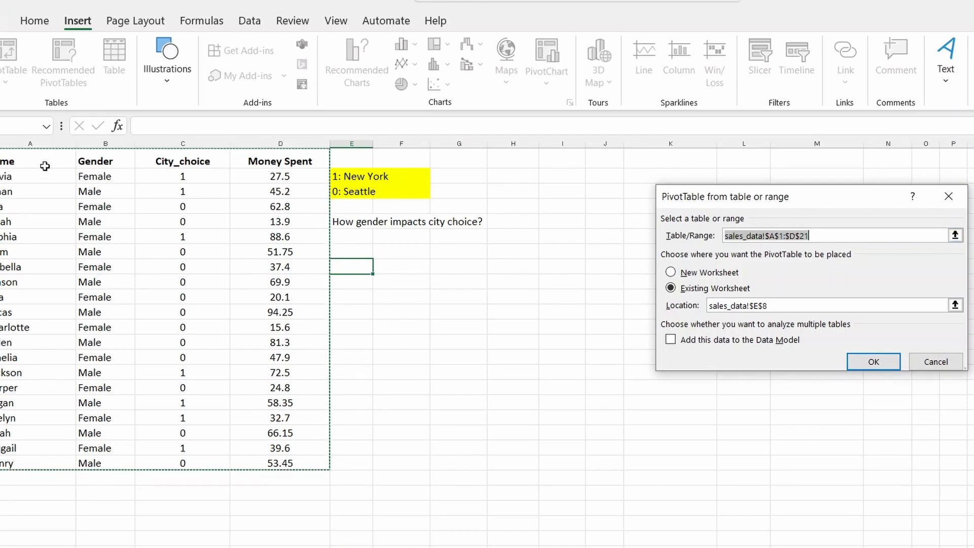
{"action": "mouse_move", "coordinate": [789, 245]}
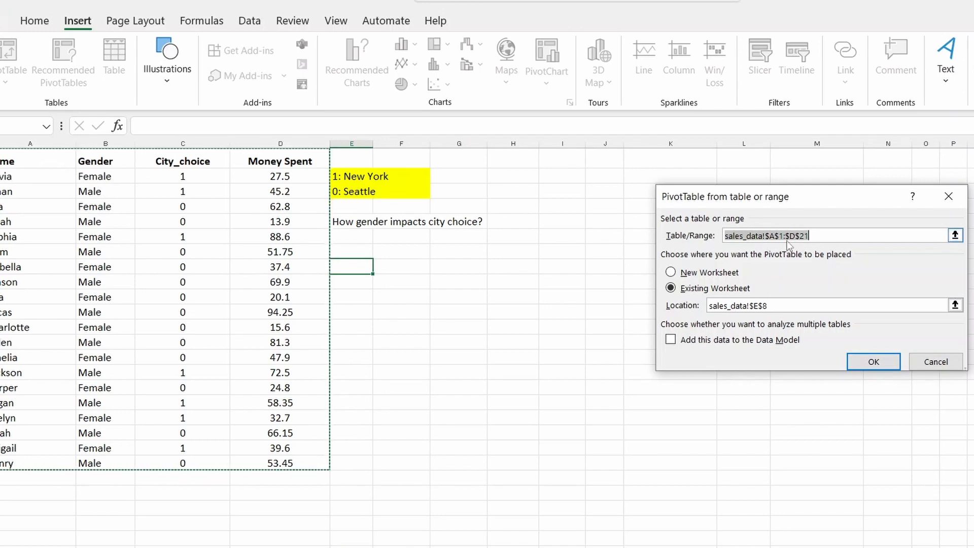
{"action": "mouse_move", "coordinate": [643, 239]}
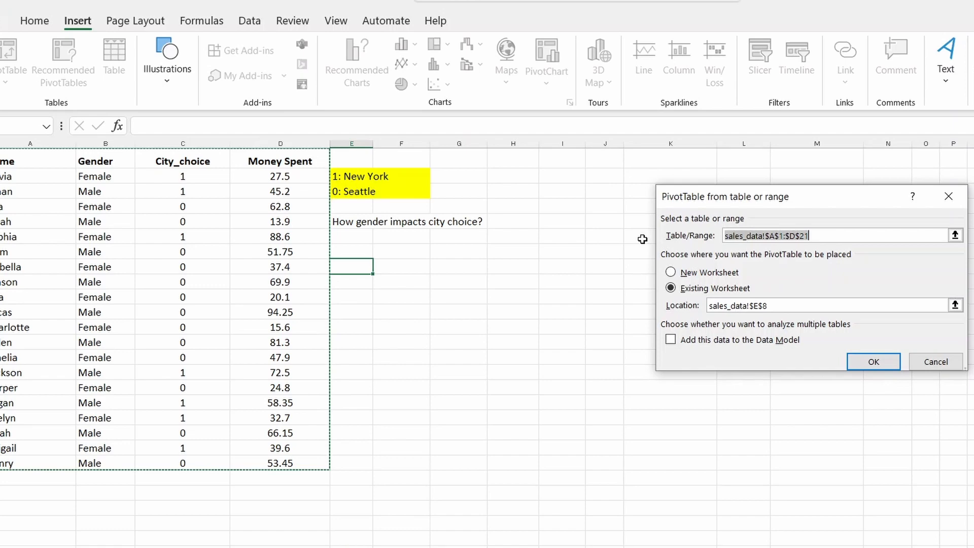
{"action": "left_click", "coordinate": [956, 235]}
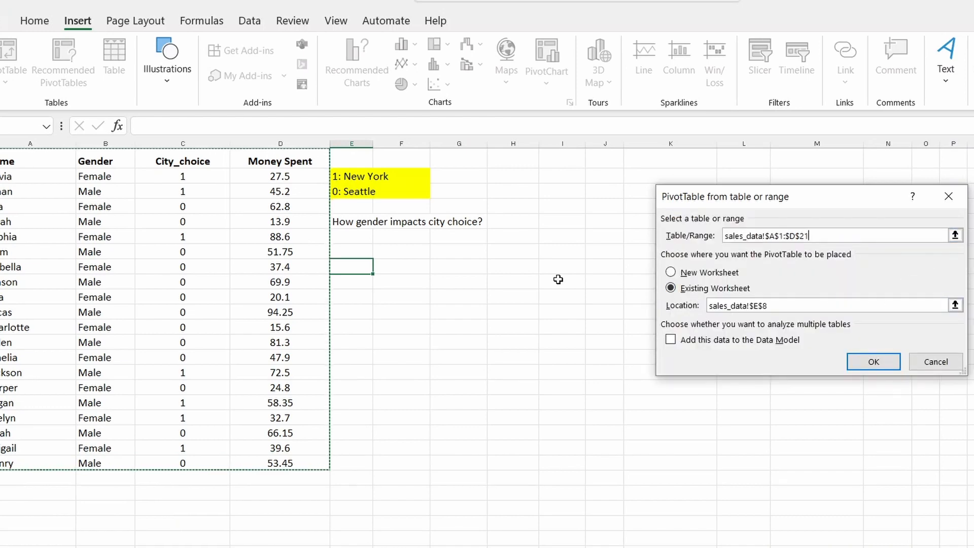
{"action": "mouse_move", "coordinate": [322, 302]}
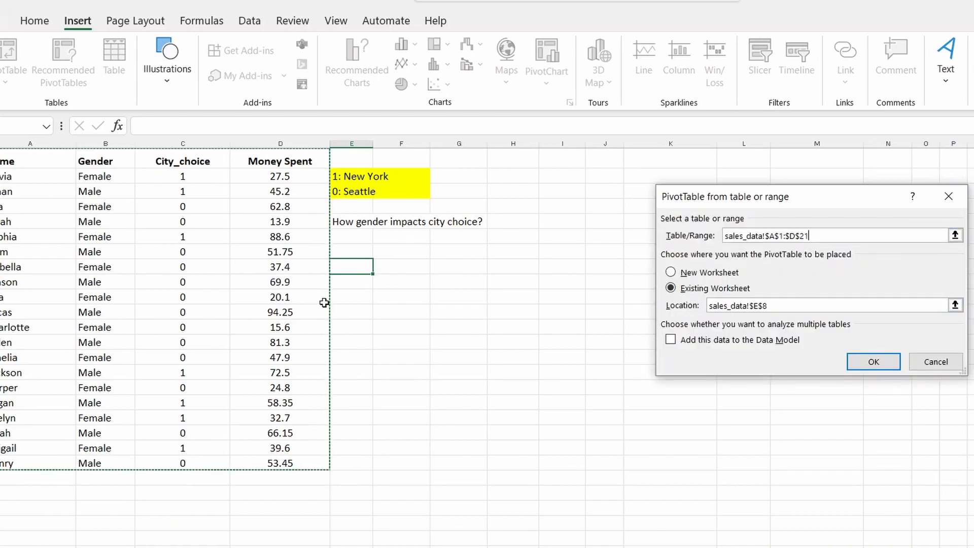
{"action": "mouse_move", "coordinate": [395, 265]}
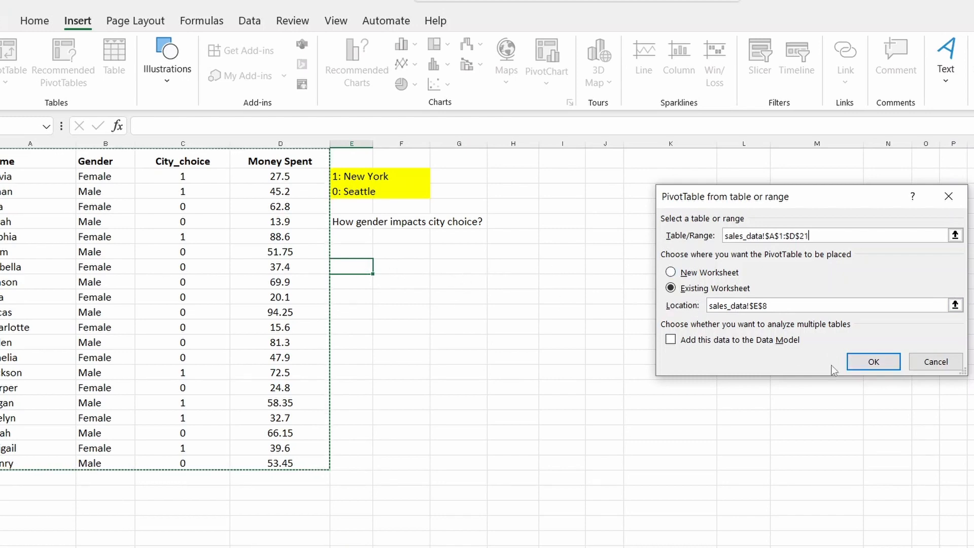
Create the PivotTable at E8 with Gender as rows and City_choice as columns.
{"action": "left_click", "coordinate": [872, 361]}
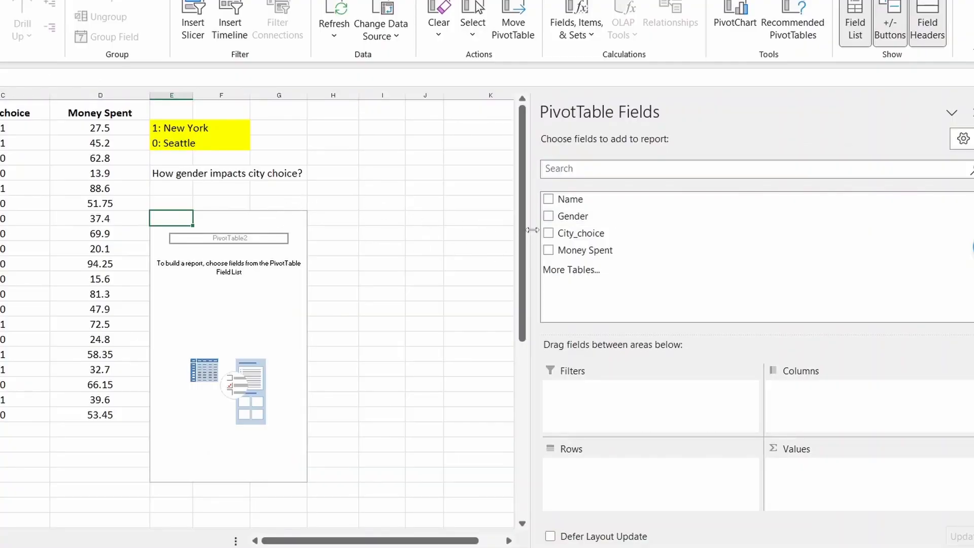
{"action": "mouse_move", "coordinate": [599, 216]}
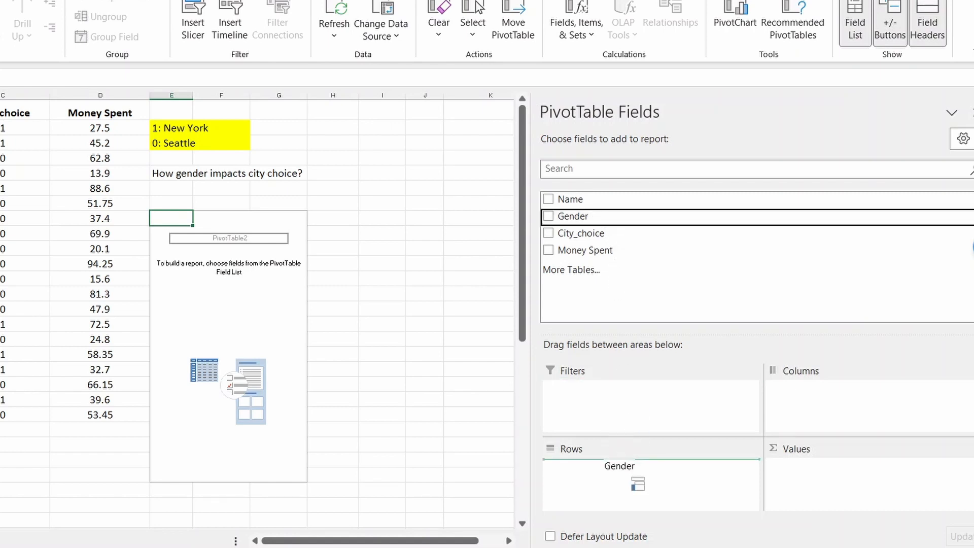
{"action": "left_click", "coordinate": [549, 215]}
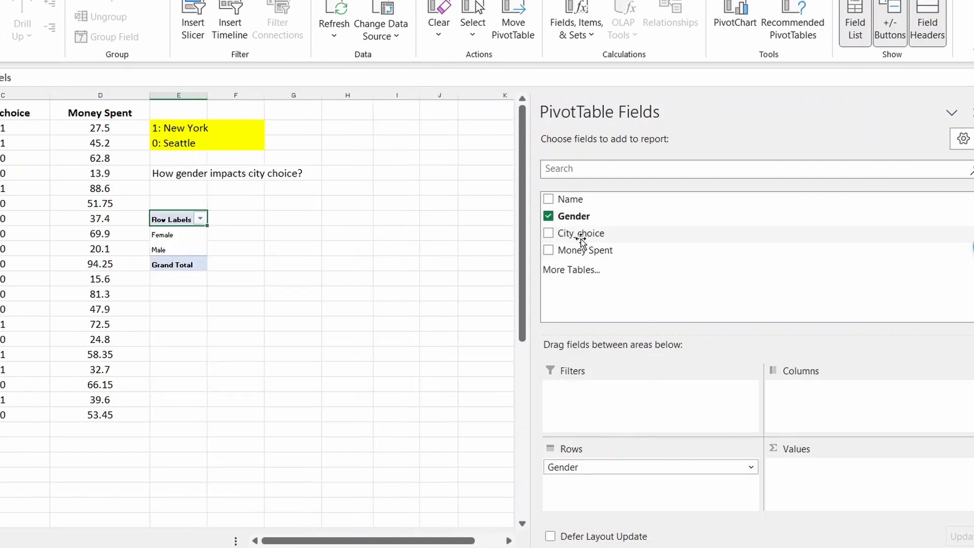
{"action": "left_click", "coordinate": [549, 233]}
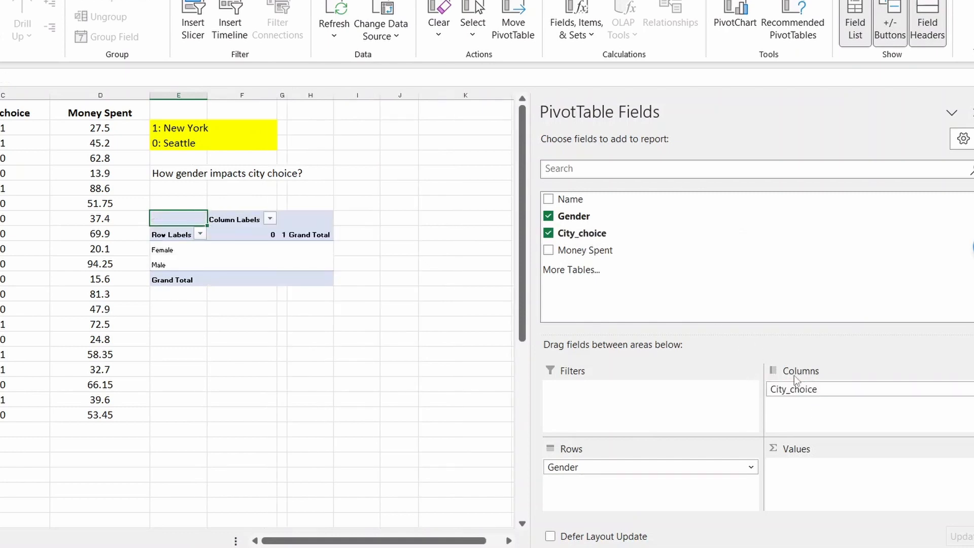
{"action": "mouse_move", "coordinate": [344, 287]}
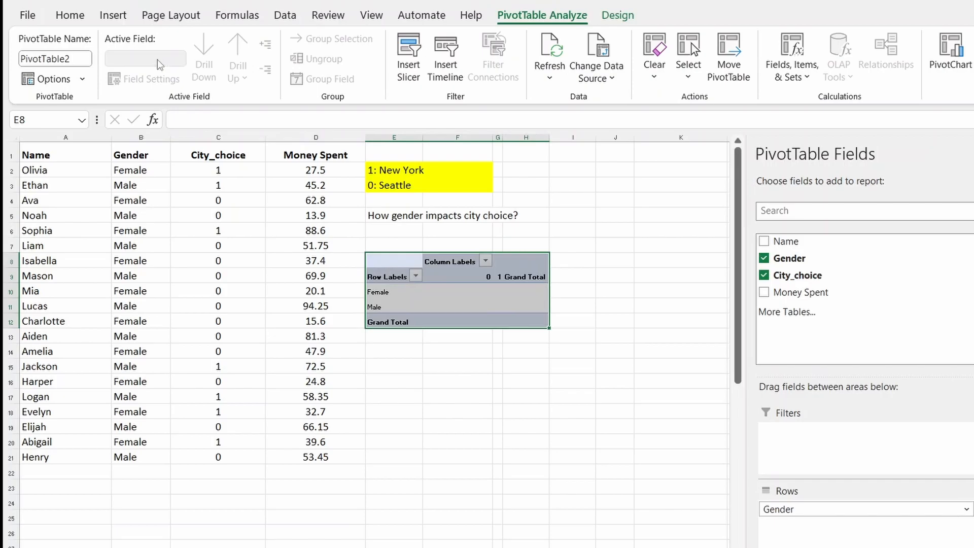
Enlarge the PivotTable's font size to 18.
{"action": "left_click", "coordinate": [70, 16]}
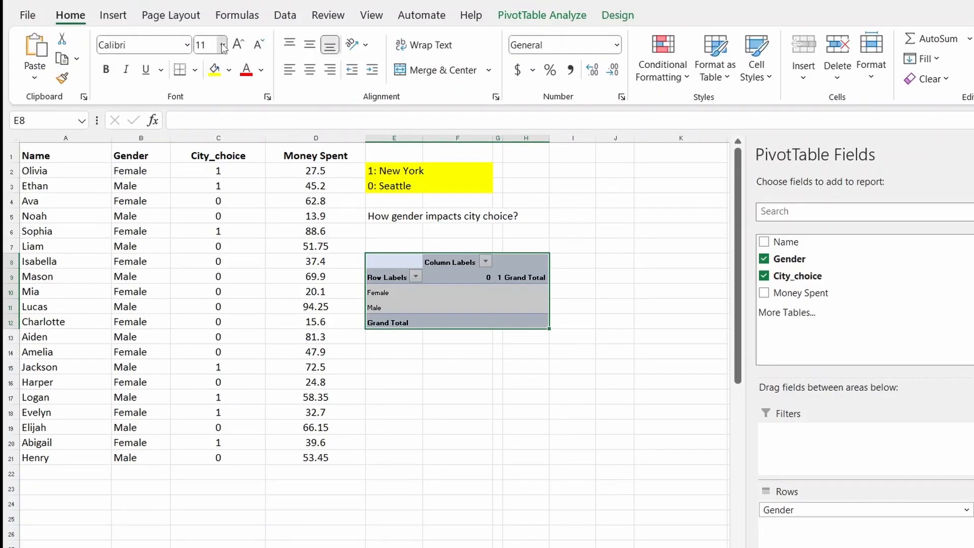
{"action": "left_click", "coordinate": [223, 45]}
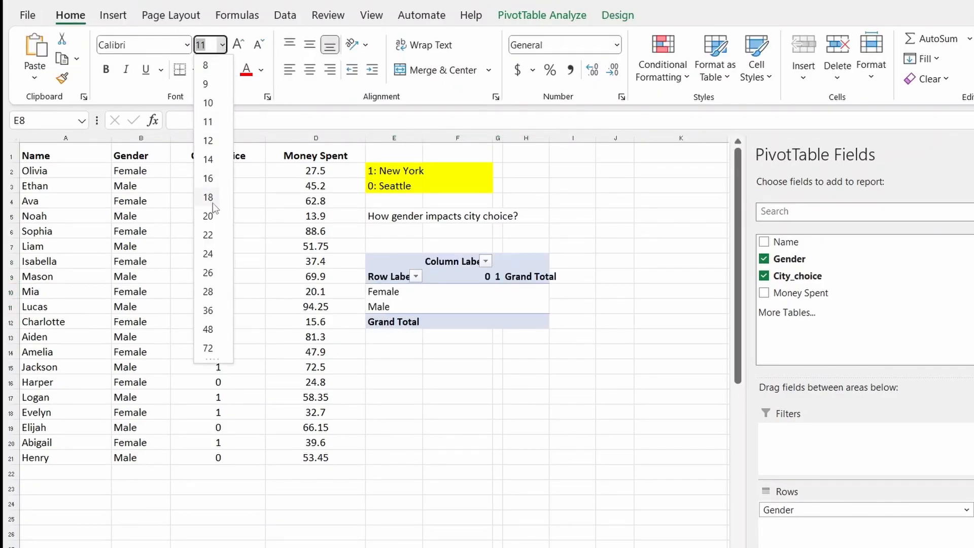
{"action": "left_click", "coordinate": [207, 198]}
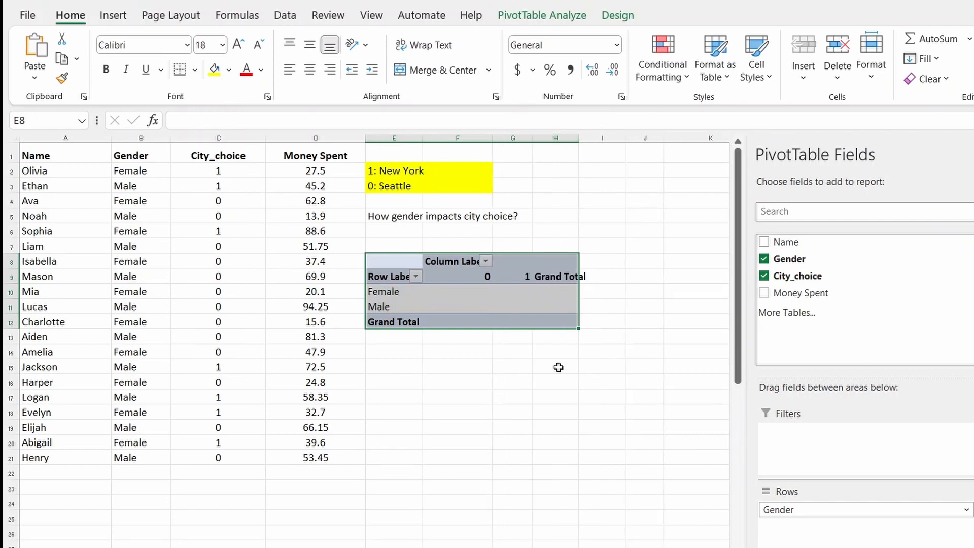
{"action": "left_click", "coordinate": [456, 276]}
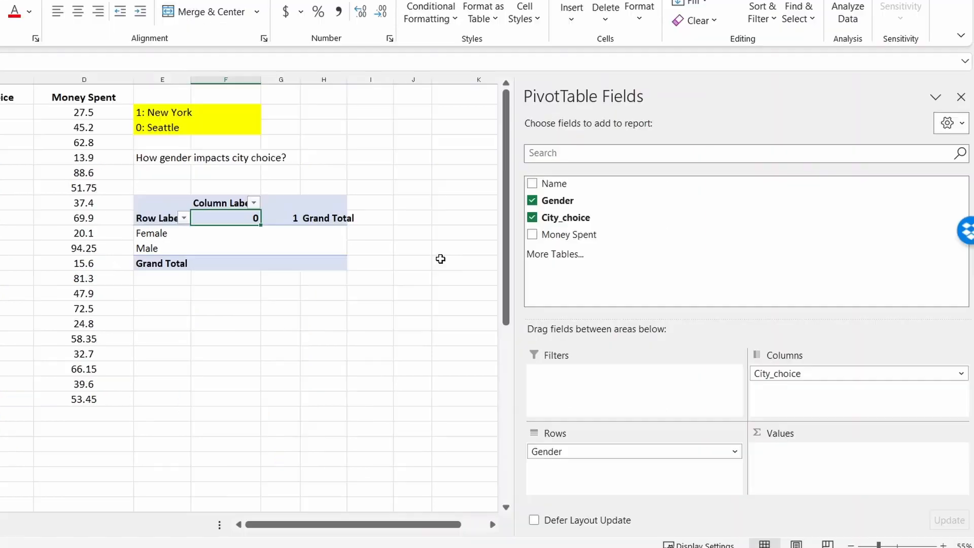
{"action": "mouse_move", "coordinate": [593, 217]}
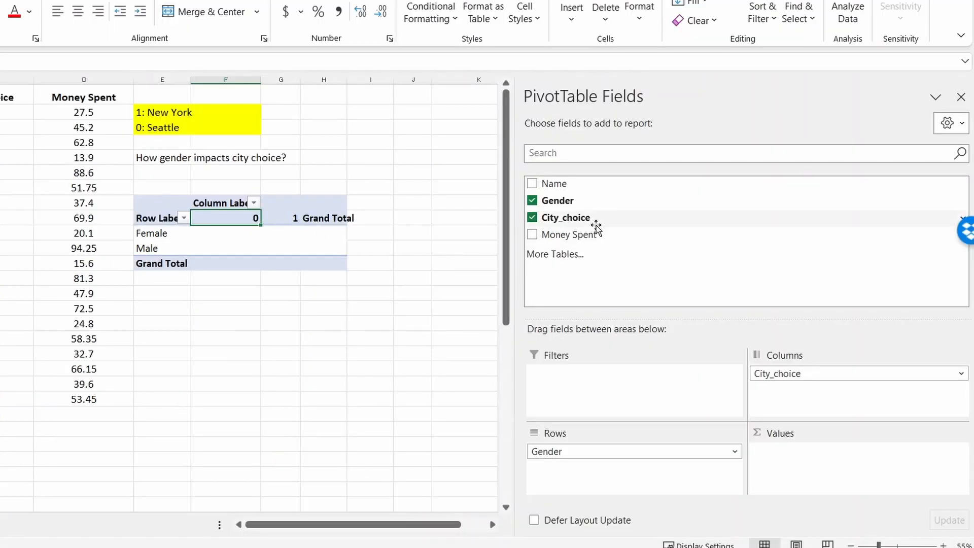
{"action": "mouse_move", "coordinate": [634, 261]}
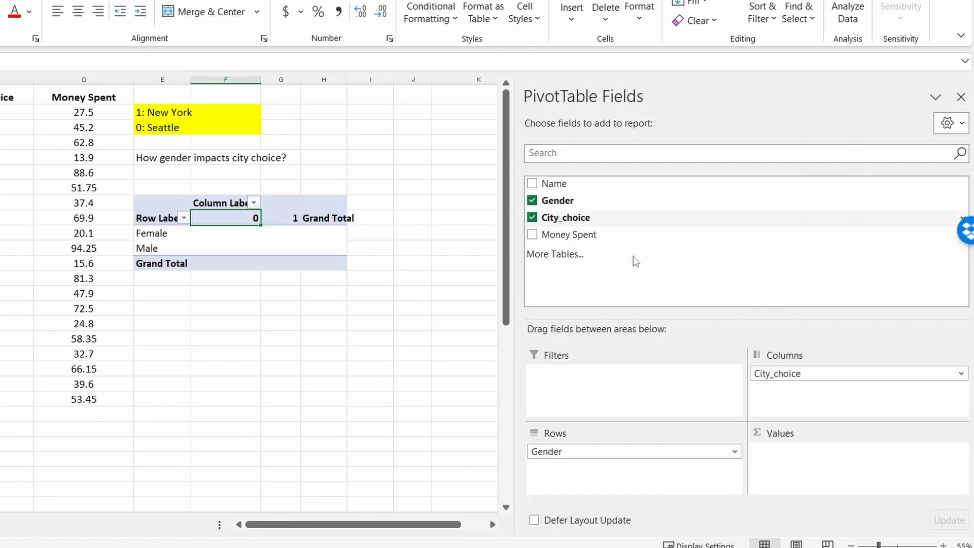
{"action": "mouse_move", "coordinate": [673, 447]}
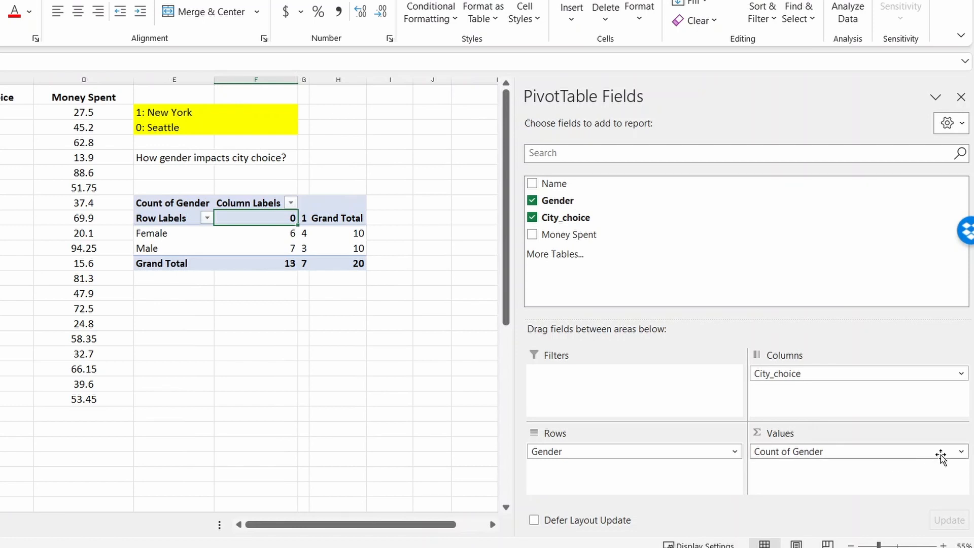
Keep Count as the summary calculation for the Count of Gender value field.
{"action": "left_click", "coordinate": [961, 452]}
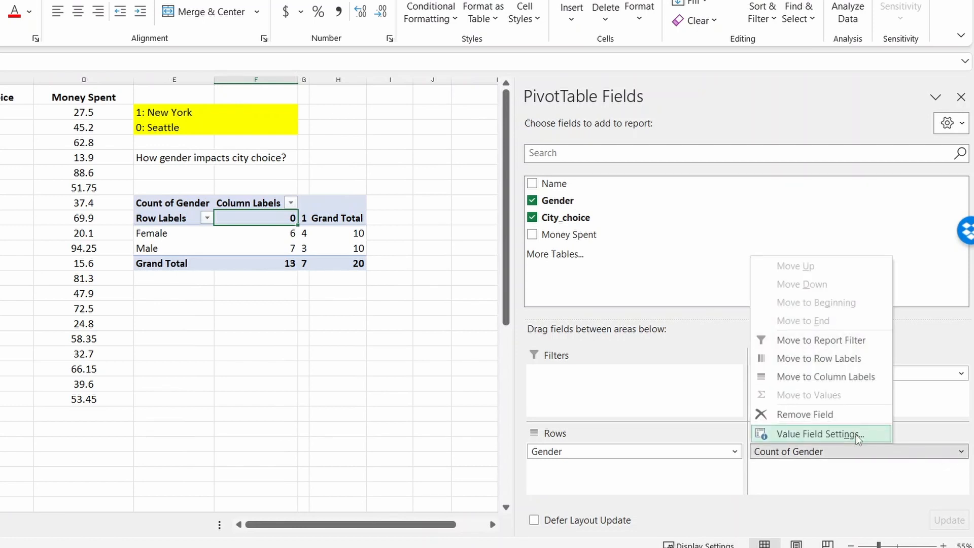
{"action": "left_click", "coordinate": [816, 433]}
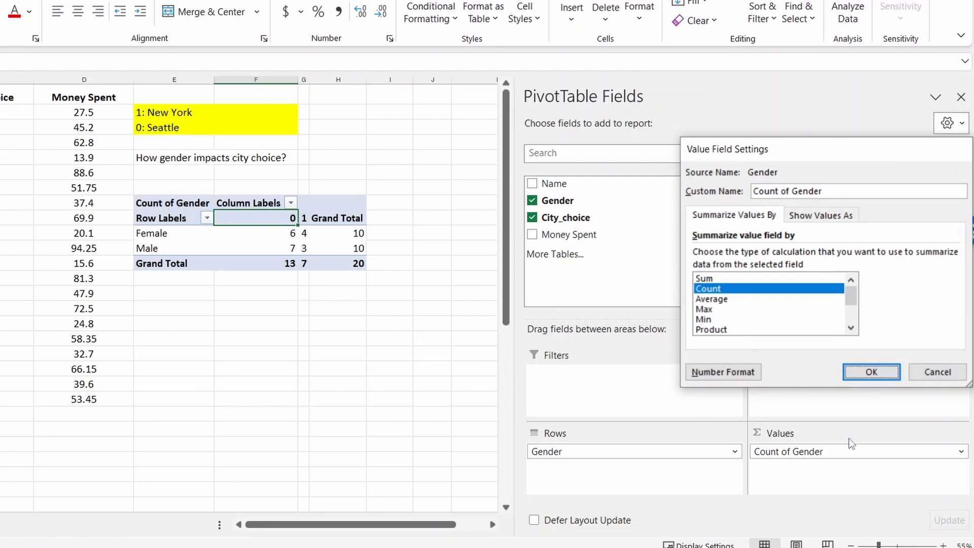
{"action": "left_click", "coordinate": [871, 371]}
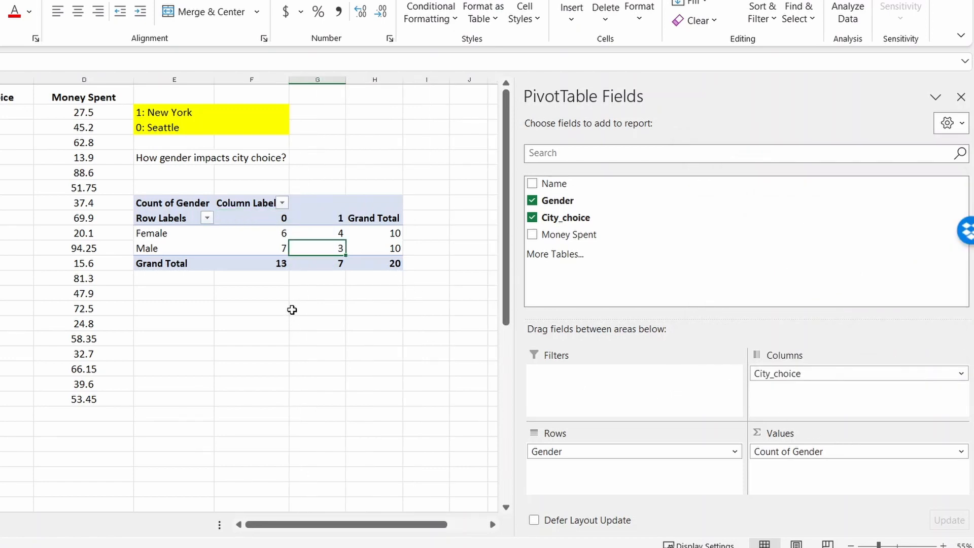
{"action": "mouse_move", "coordinate": [280, 233]}
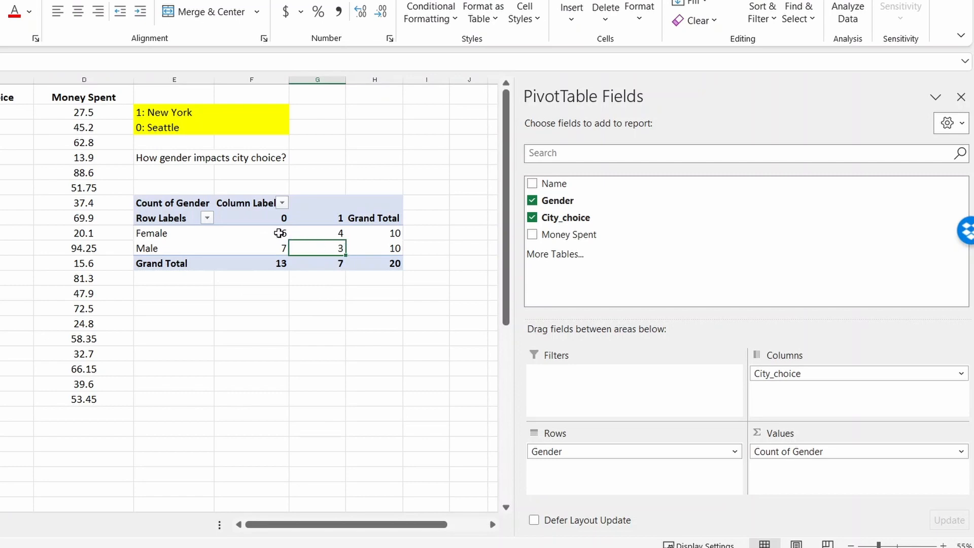
{"action": "left_click", "coordinate": [251, 217]}
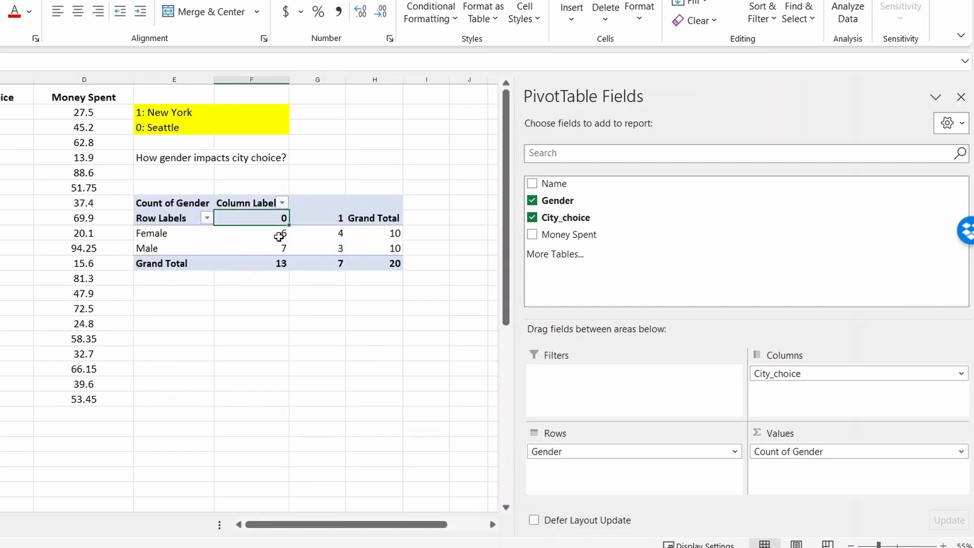
{"action": "mouse_move", "coordinate": [250, 233]}
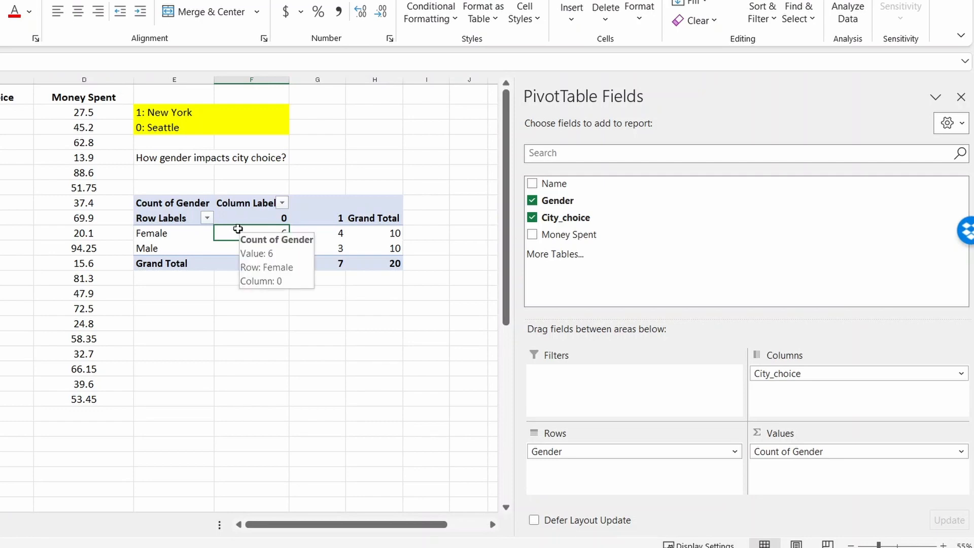
{"action": "left_click", "coordinate": [251, 248]}
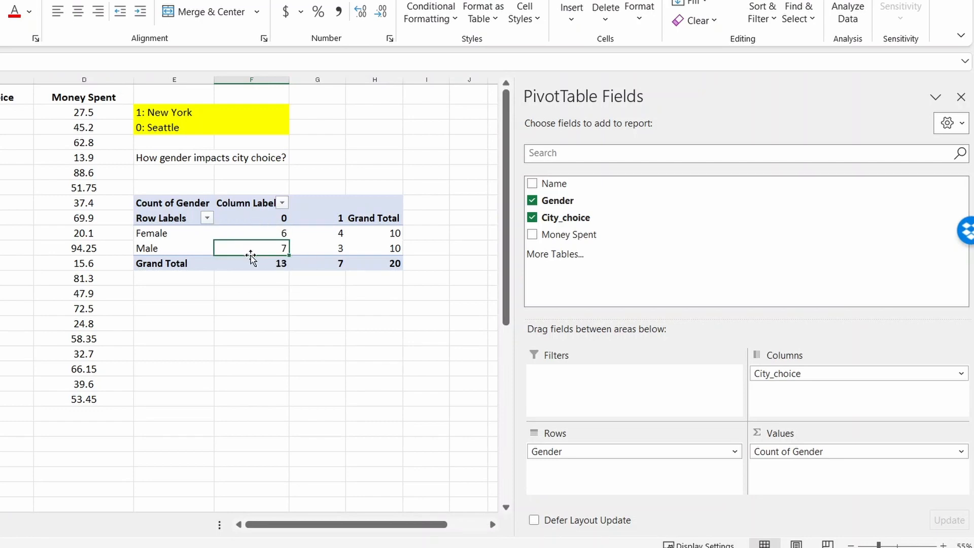
{"action": "mouse_move", "coordinate": [219, 259]}
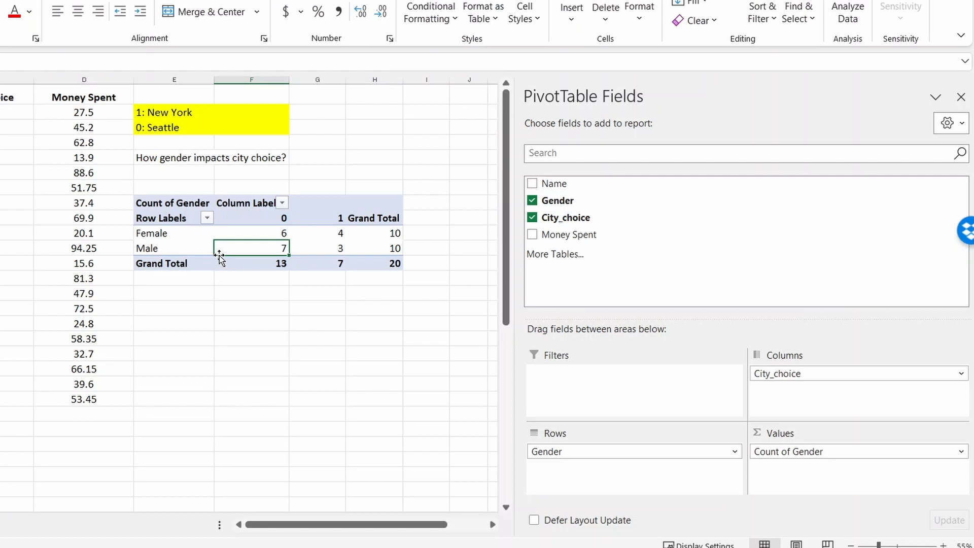
{"action": "mouse_move", "coordinate": [374, 382]}
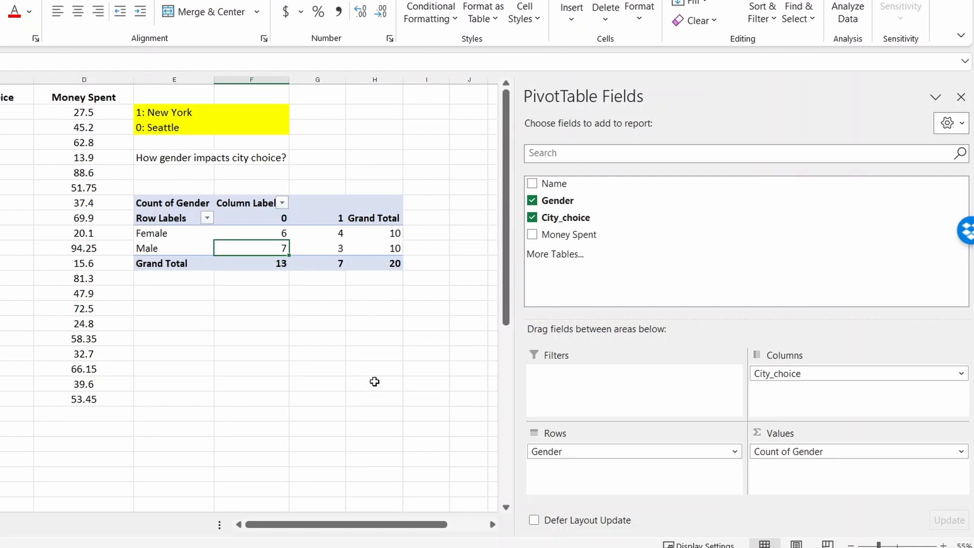
{"action": "mouse_move", "coordinate": [448, 237]}
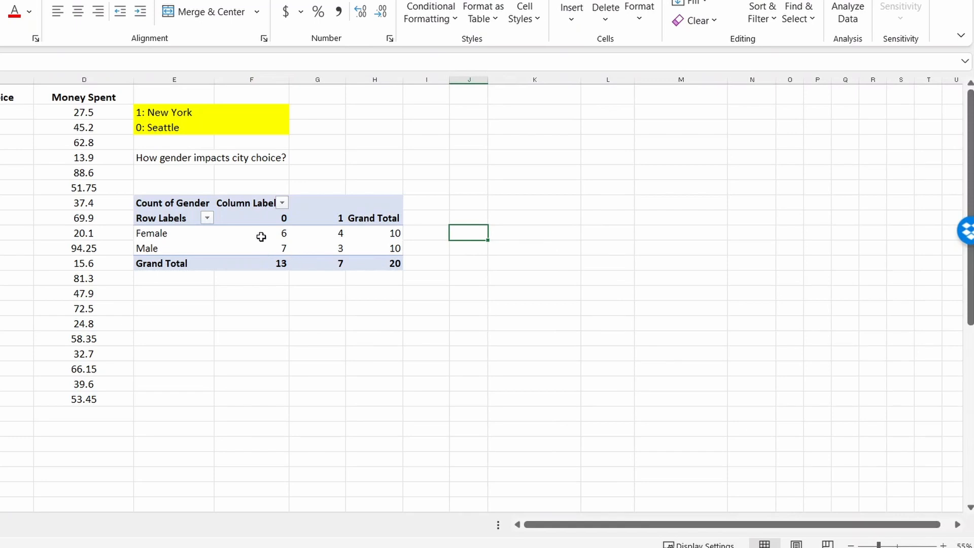
Enter GETPIVOTDATA ratios in J10 and J11 showing 60% females and 70% males chose Seattle.
{"action": "type", "text": "="}
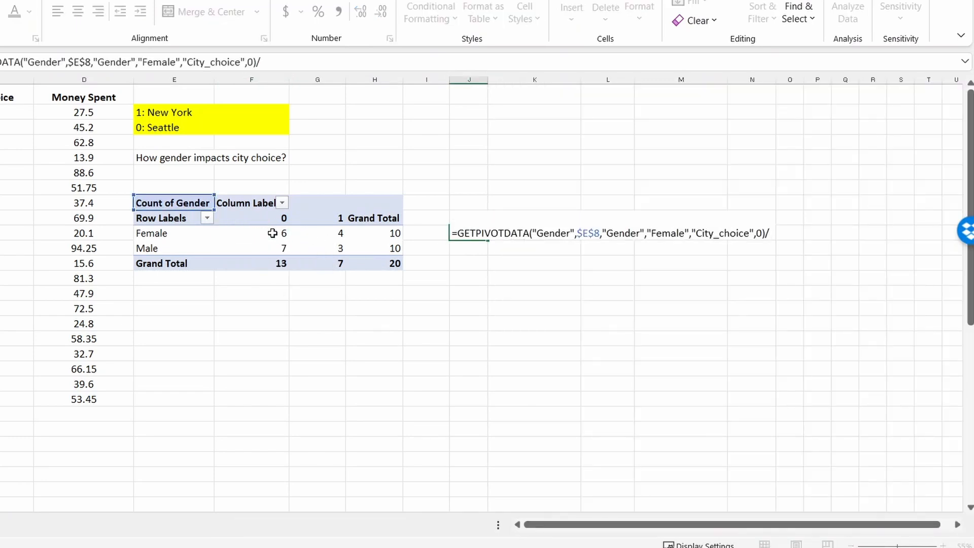
{"action": "key", "text": "Return"}
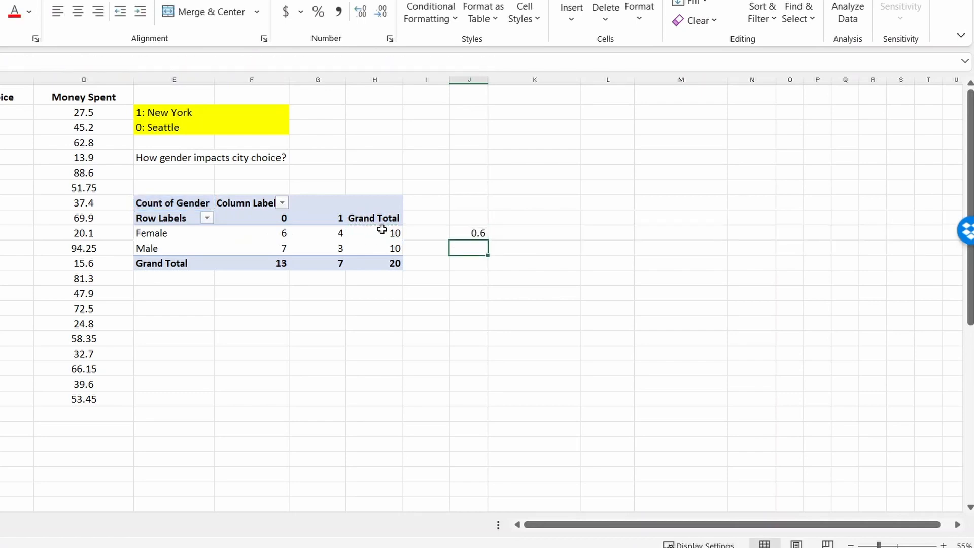
{"action": "type", "text": "="}
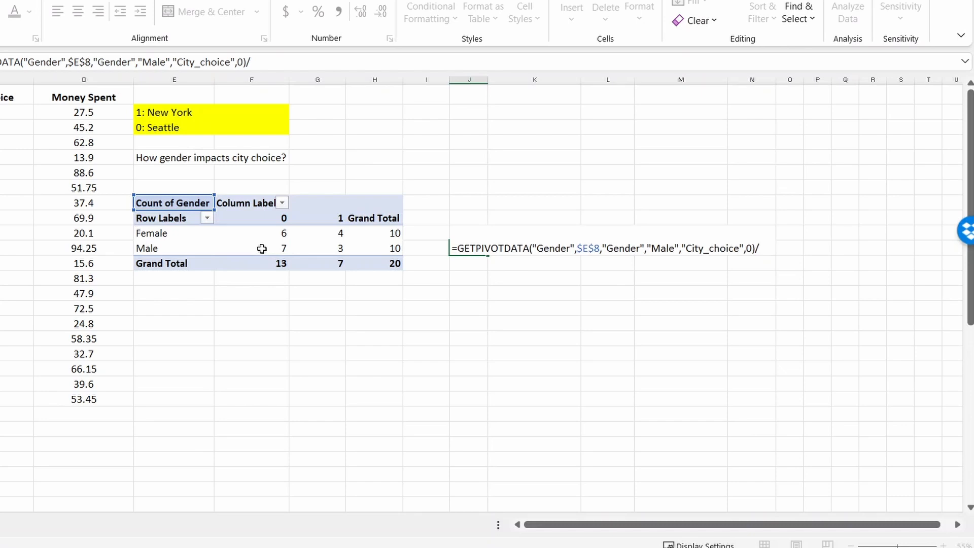
{"action": "left_click", "coordinate": [374, 247]}
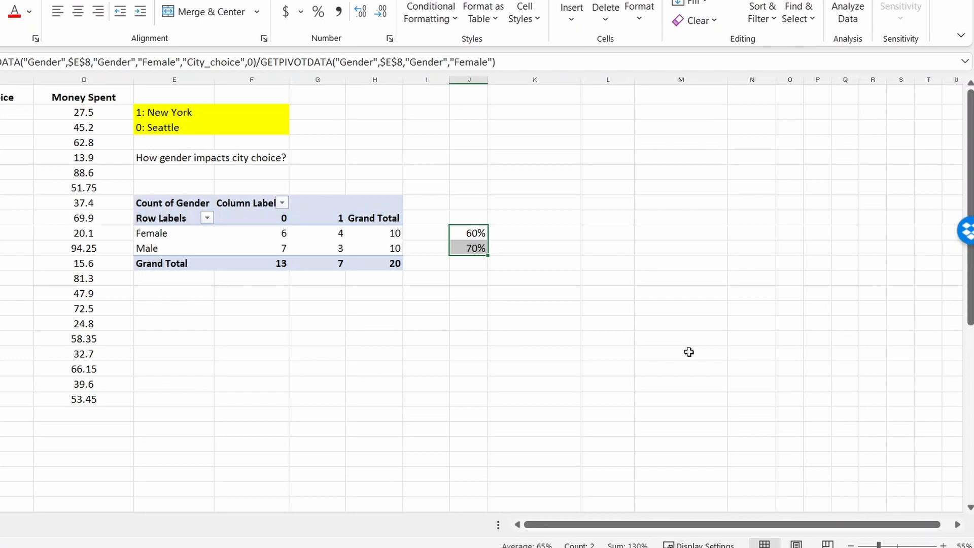
{"action": "mouse_move", "coordinate": [325, 339]}
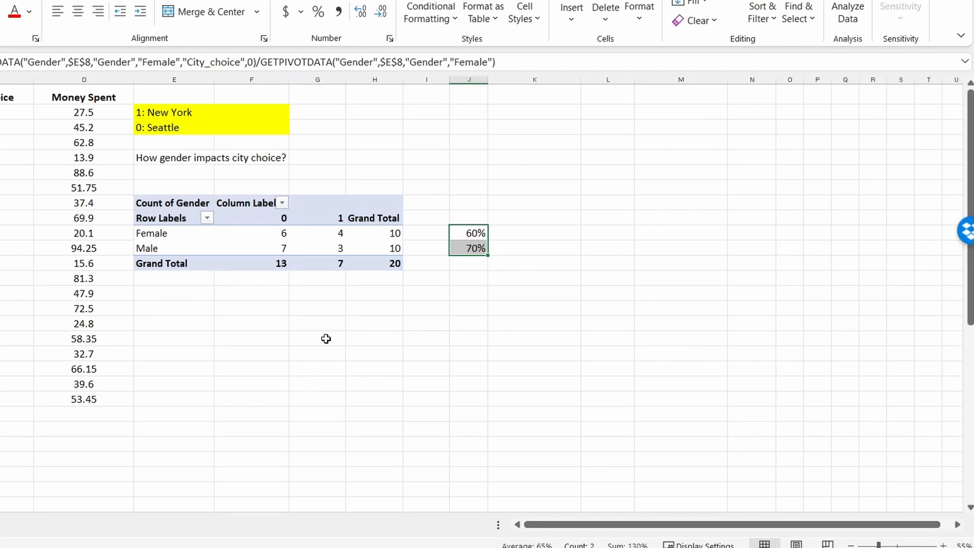
{"action": "mouse_move", "coordinate": [174, 248]}
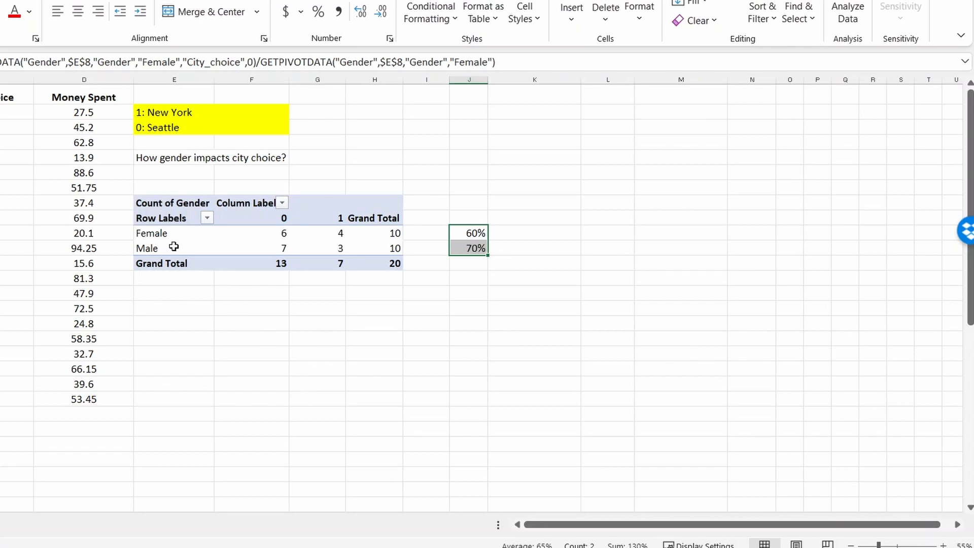
{"action": "left_click", "coordinate": [151, 233]}
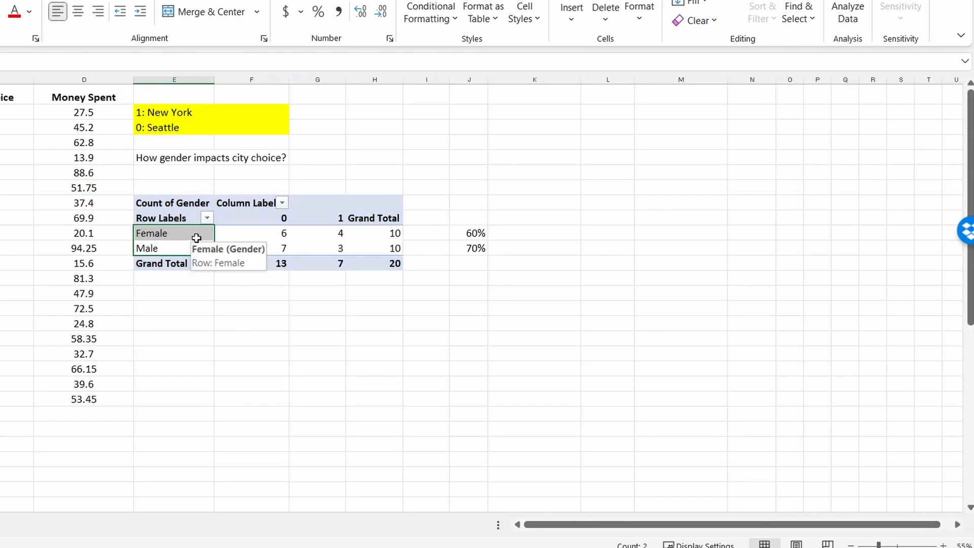
{"action": "mouse_move", "coordinate": [155, 169]}
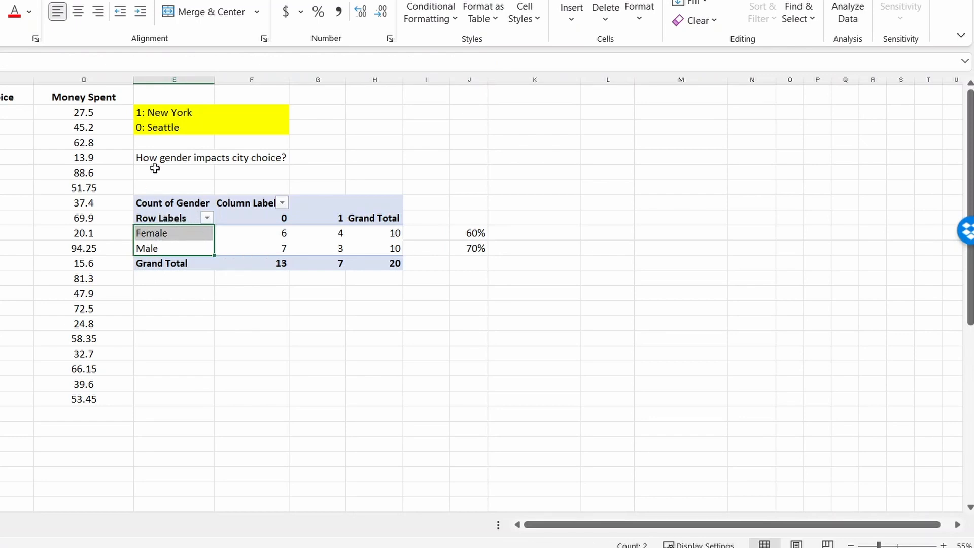
Enter 'How gender and city impact money spent?' in E6 below the first question.
{"action": "left_click", "coordinate": [173, 173]}
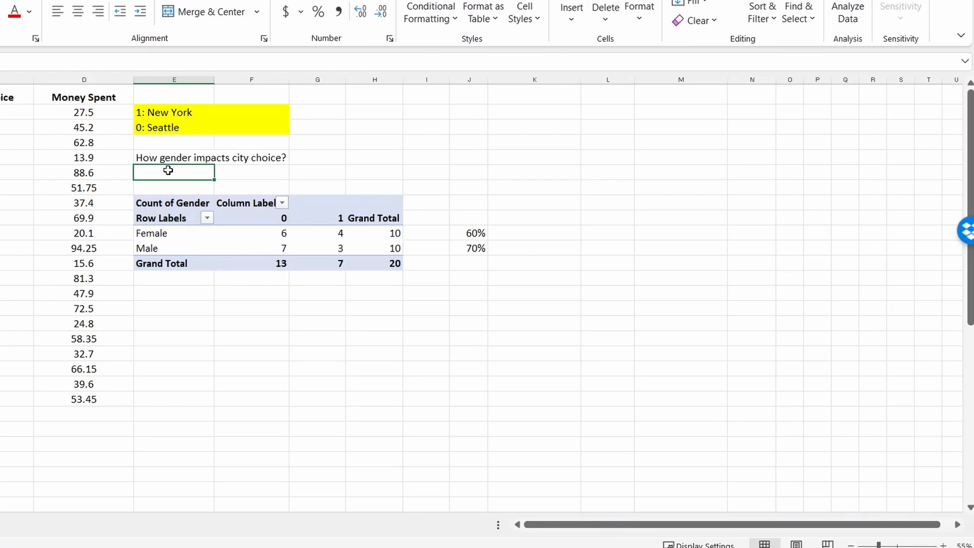
{"action": "type", "text": "How gender impacts city choice?"}
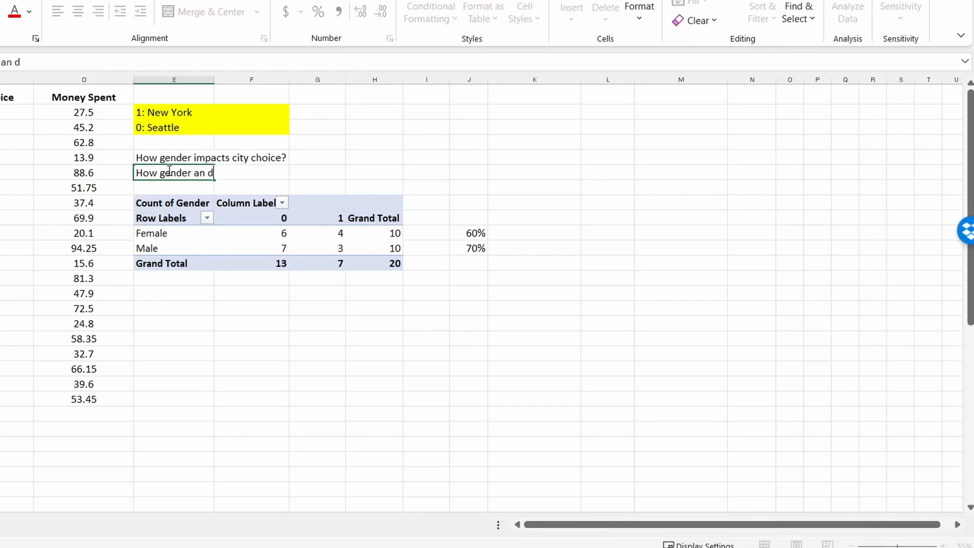
{"action": "key", "text": "Backspace"}
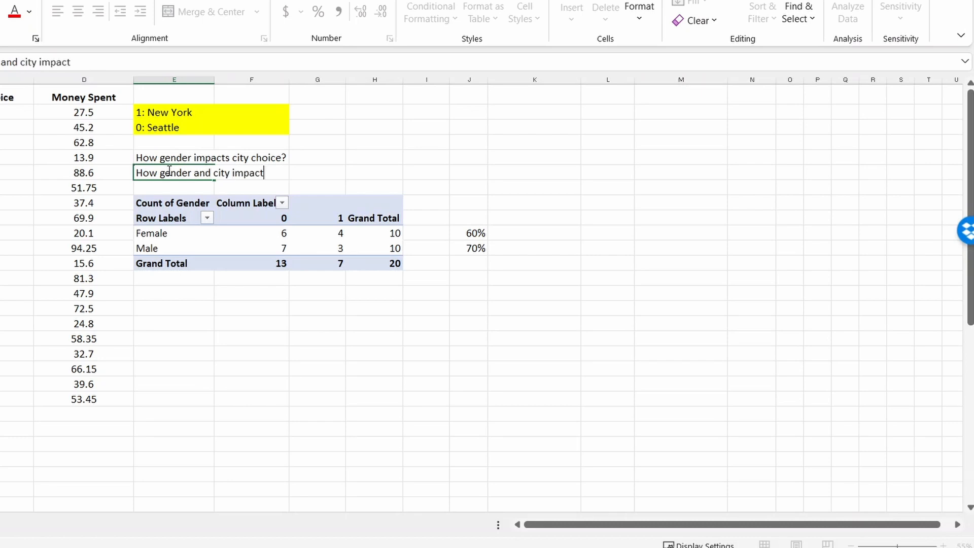
{"action": "type", "text": "money"}
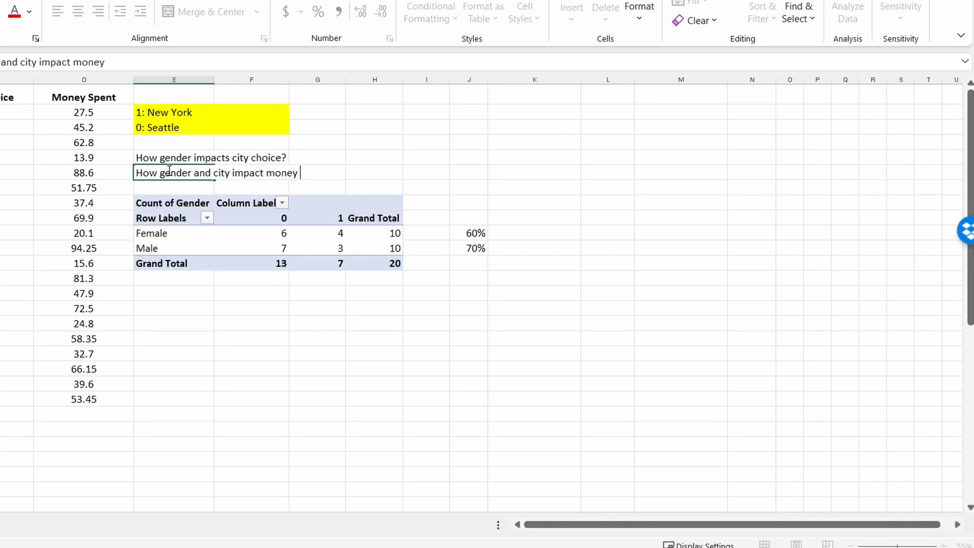
{"action": "type", "text": "spent?"}
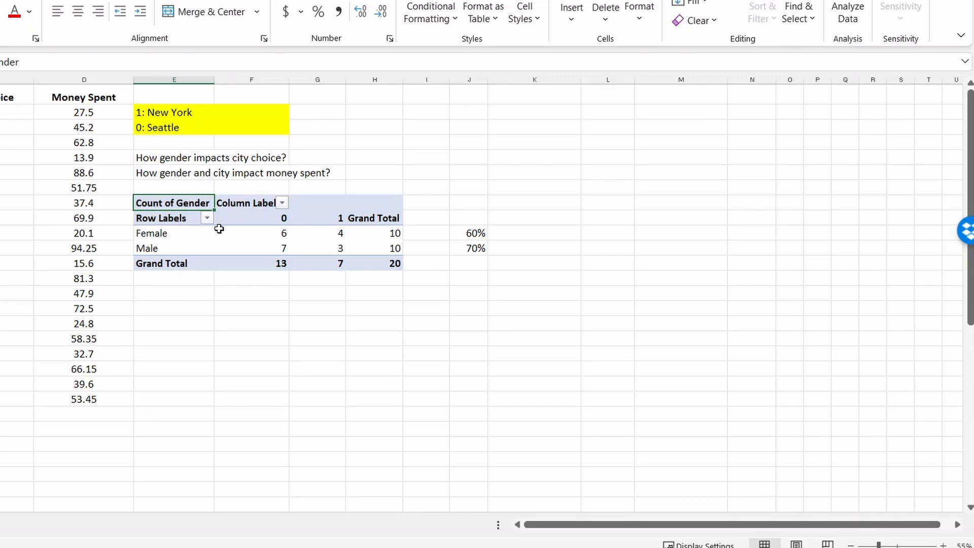
Select the whole old Count of Gender pivot table.
{"action": "left_click", "coordinate": [160, 217]}
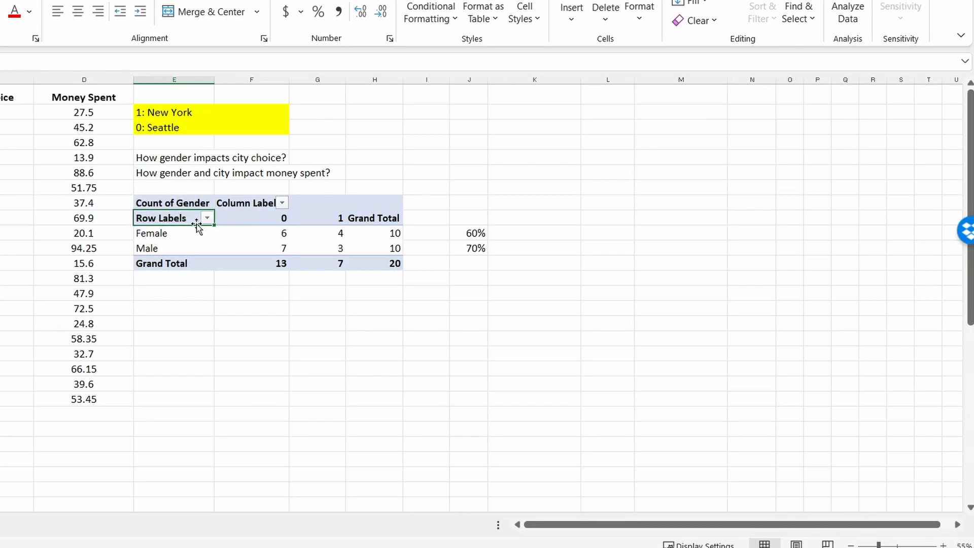
{"action": "mouse_move", "coordinate": [177, 234]}
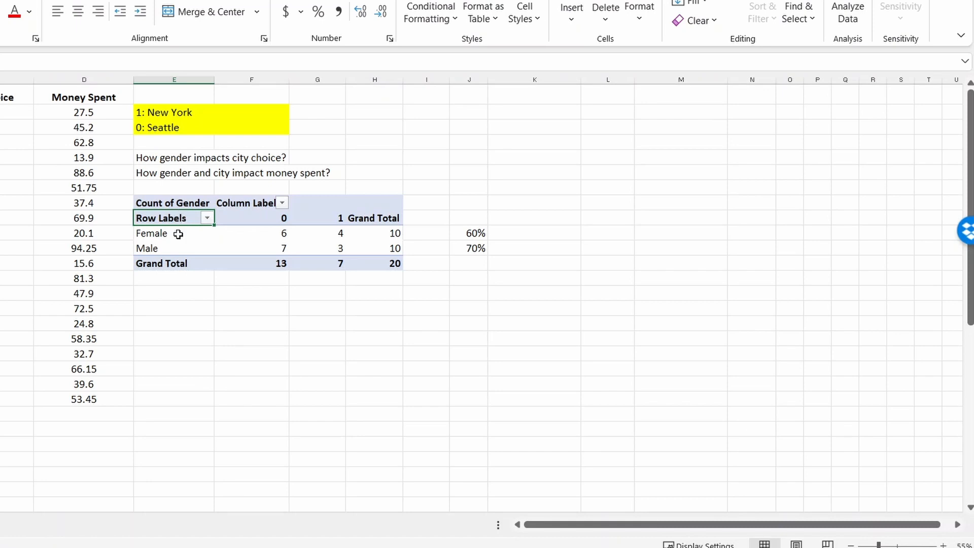
{"action": "mouse_move", "coordinate": [182, 208]}
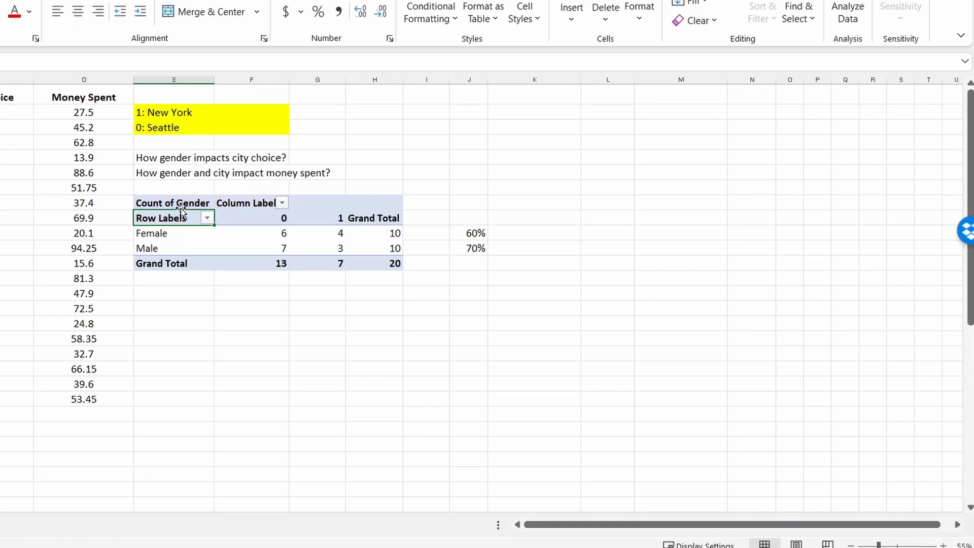
{"action": "left_click", "coordinate": [251, 234]}
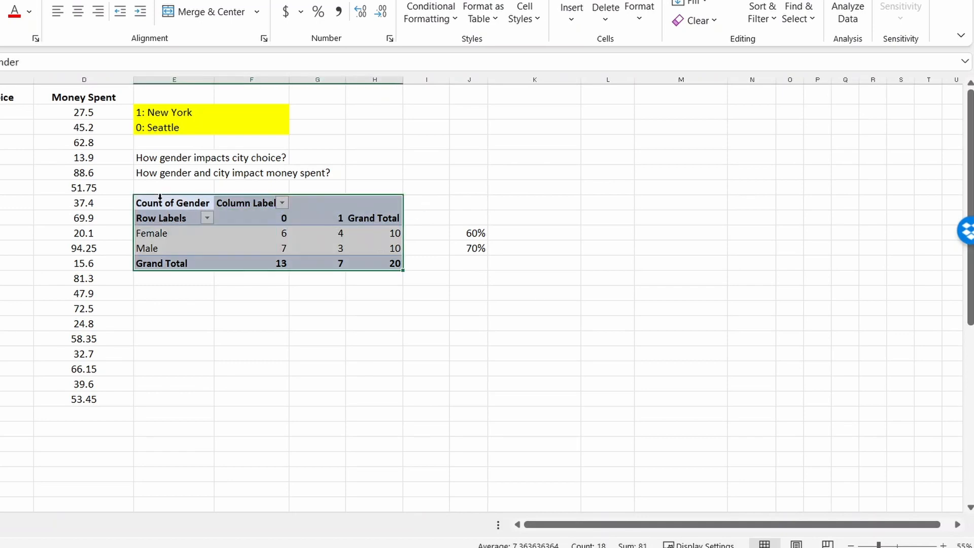
Delete the old Count of Gender pivot table and its percentage cells.
{"action": "left_click", "coordinate": [162, 218]}
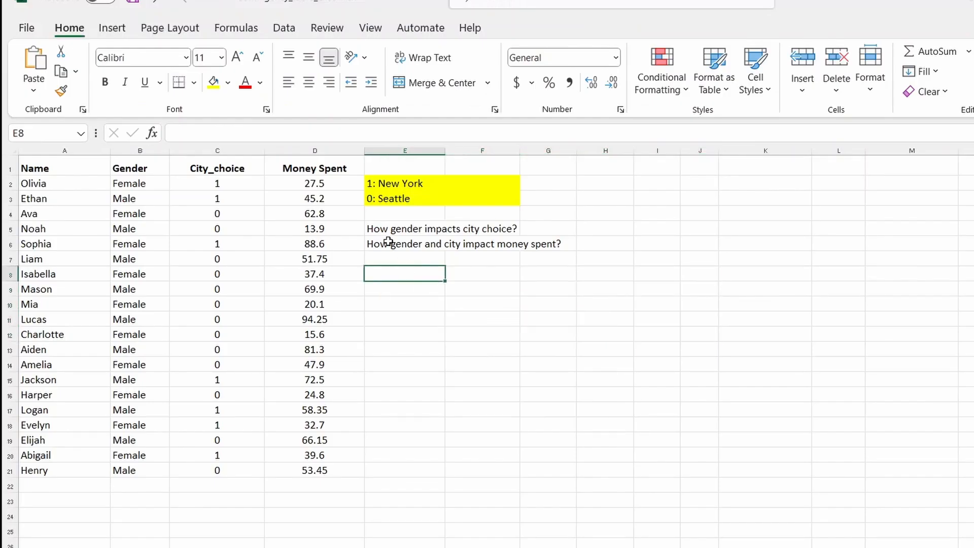
Insert a new empty PivotTable from A1:D21 at E8 on the existing worksheet.
{"action": "left_click", "coordinate": [112, 27]}
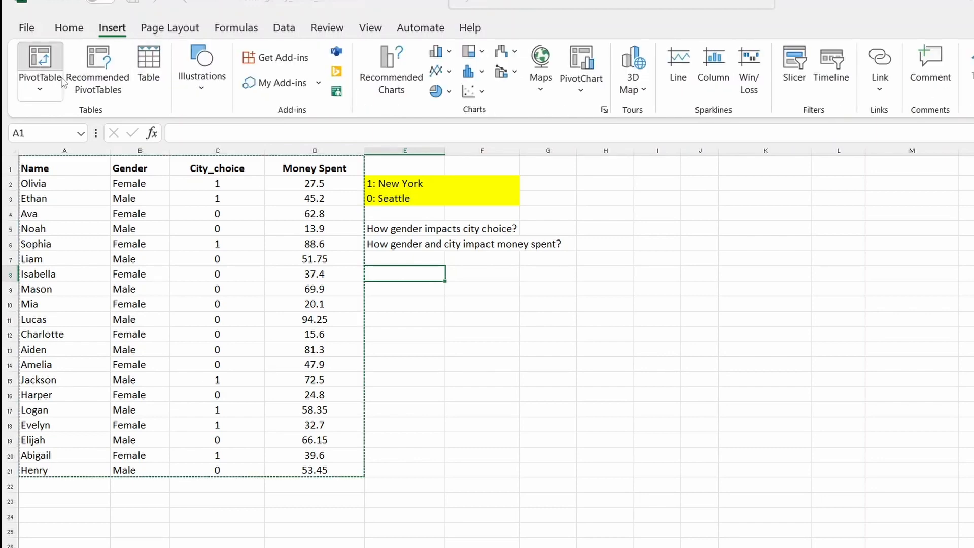
{"action": "left_click", "coordinate": [39, 65]}
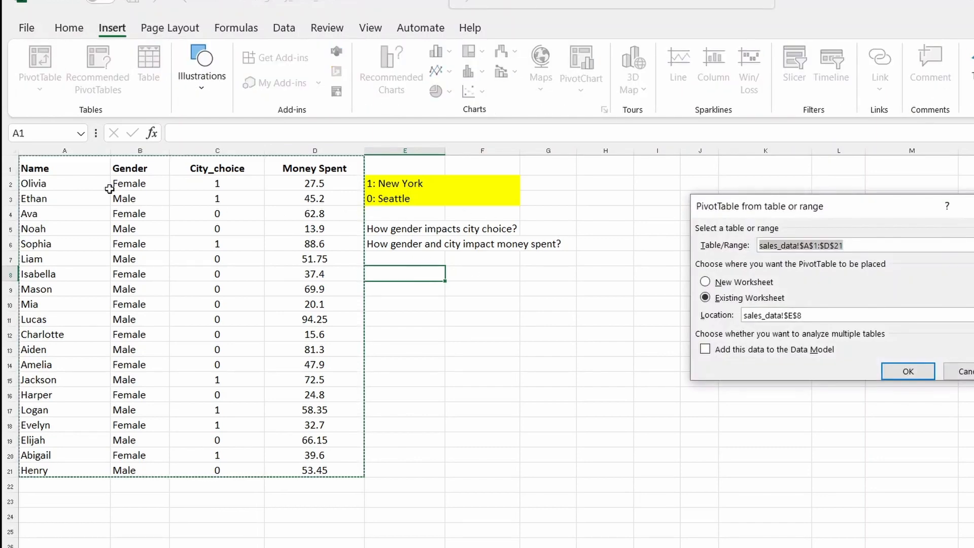
{"action": "mouse_move", "coordinate": [797, 382]}
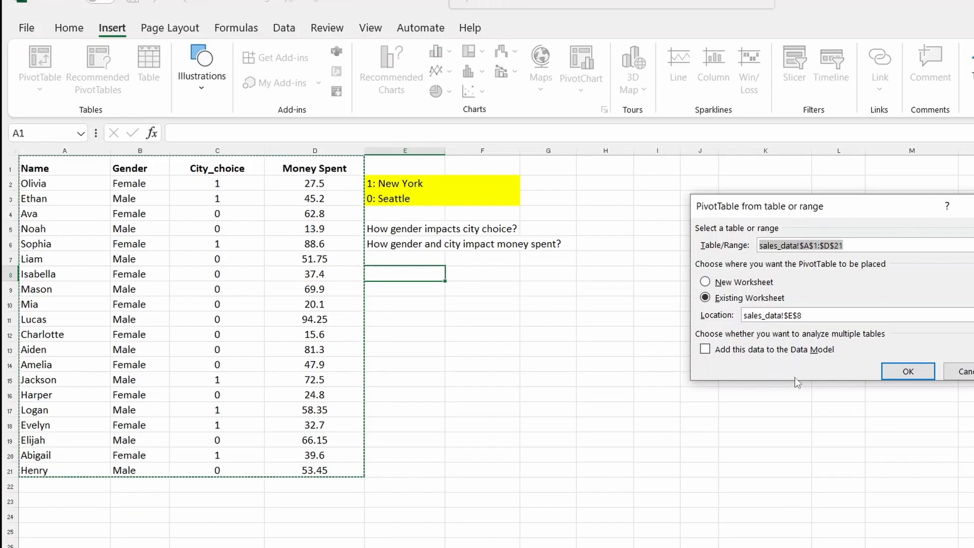
{"action": "left_click", "coordinate": [907, 371]}
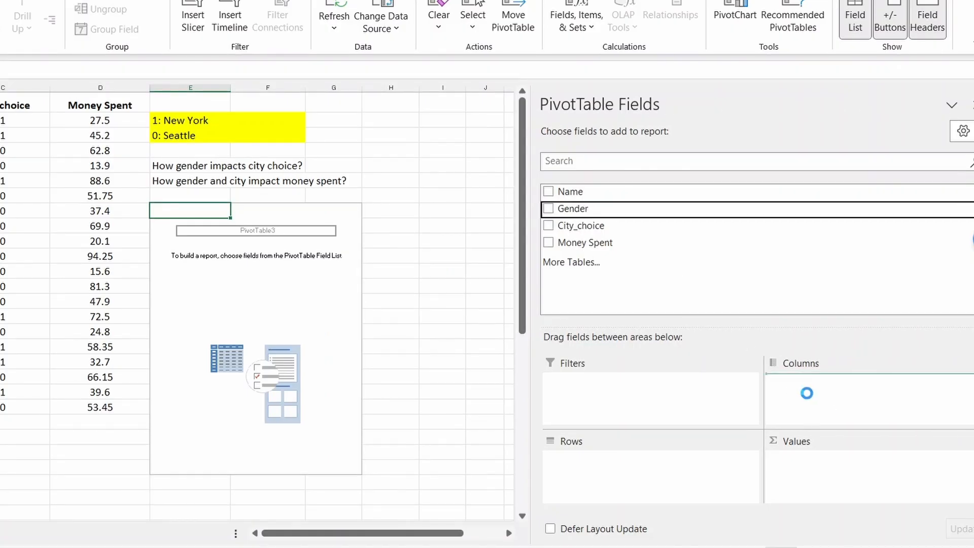
Add Gender and Money Spent so the pivot sums Money Spent by City_choice and Gender.
{"action": "left_click", "coordinate": [548, 208]}
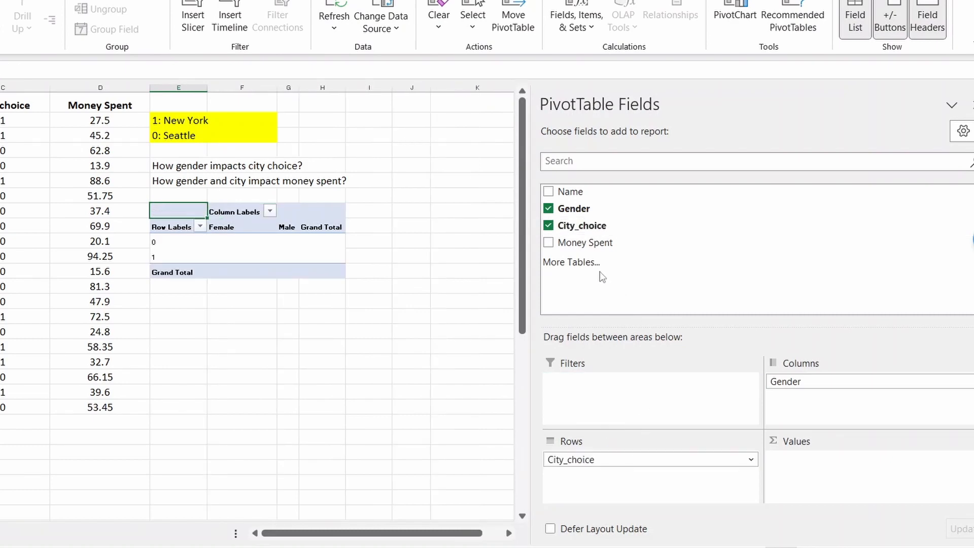
{"action": "left_click", "coordinate": [549, 243]}
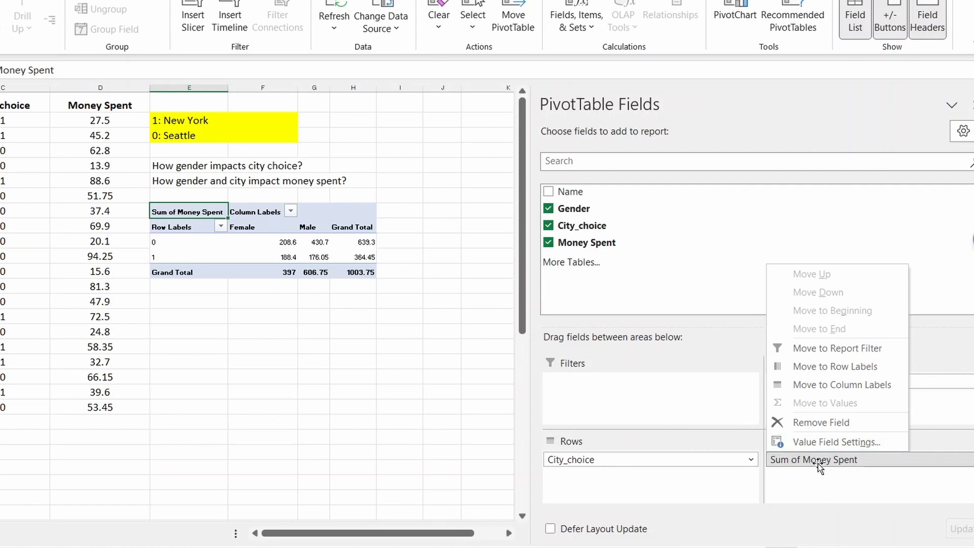
{"action": "mouse_move", "coordinate": [260, 245]}
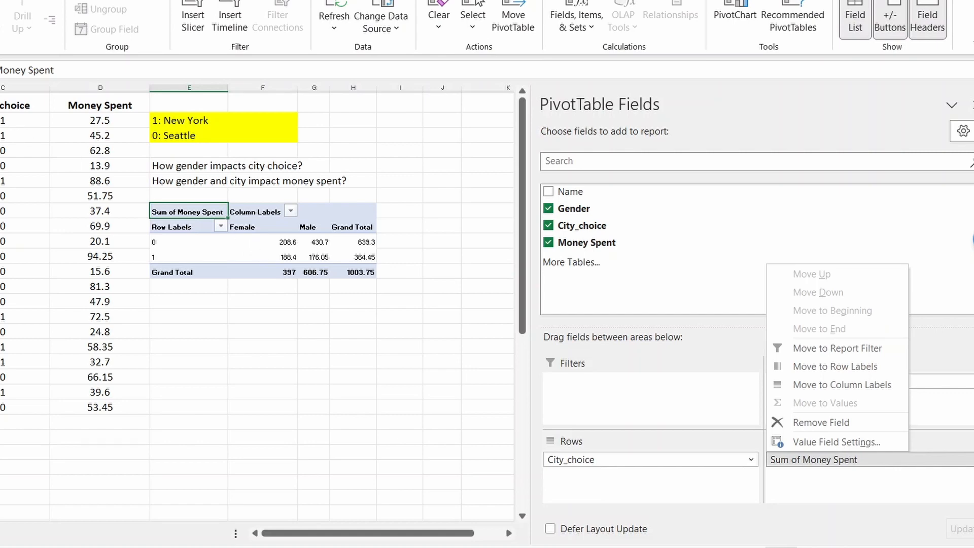
{"action": "mouse_move", "coordinate": [819, 422]}
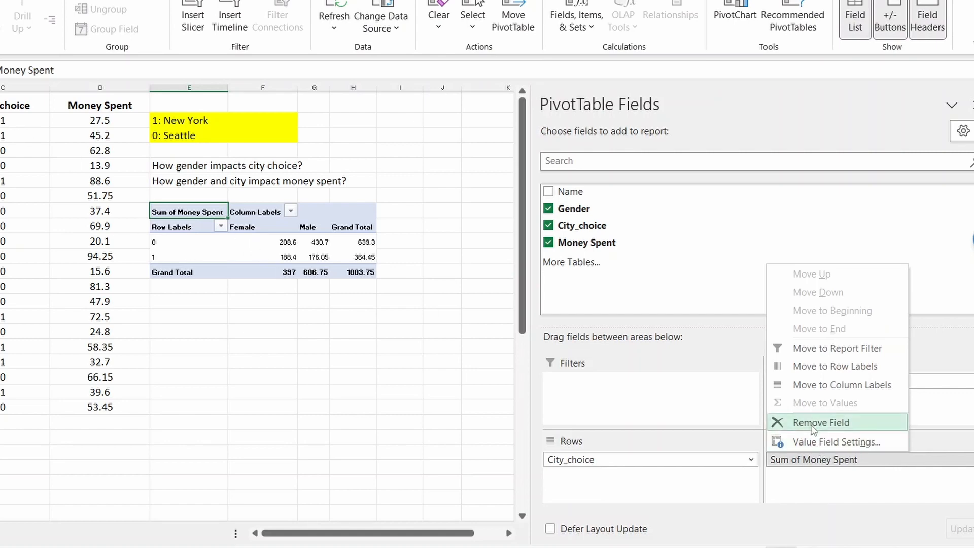
{"action": "mouse_move", "coordinate": [817, 459]}
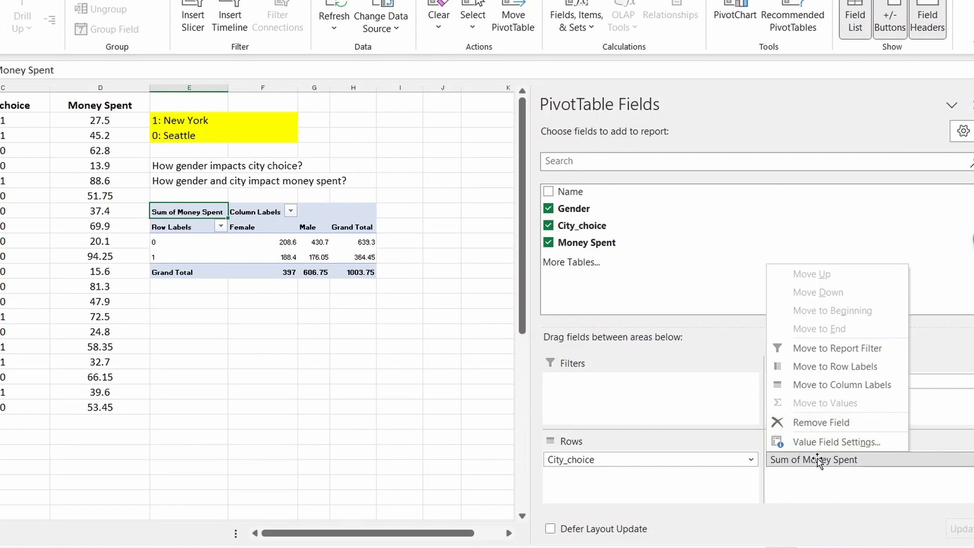
Summarize Money Spent as Average in Value Field Settings, giving a grand total of 50.1875.
{"action": "left_click", "coordinate": [835, 442]}
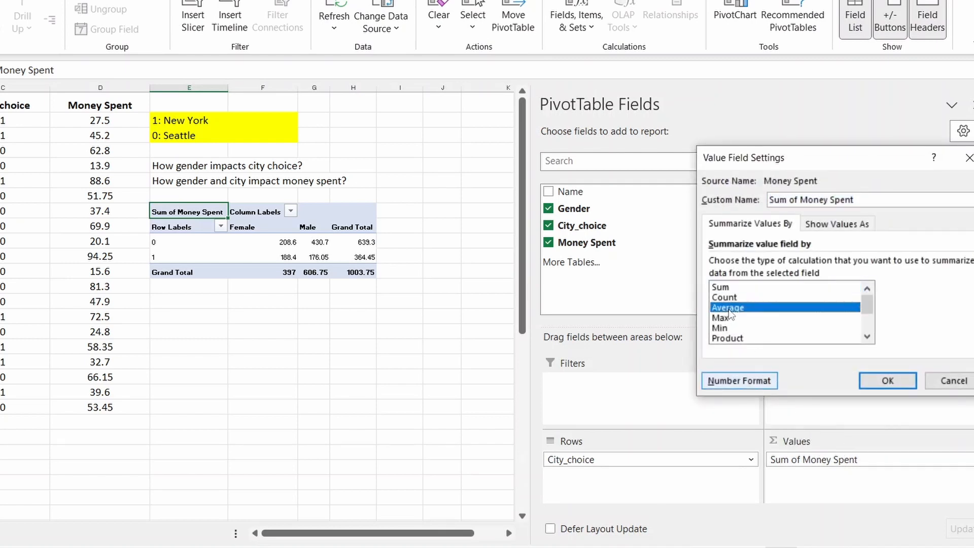
{"action": "left_click", "coordinate": [887, 381]}
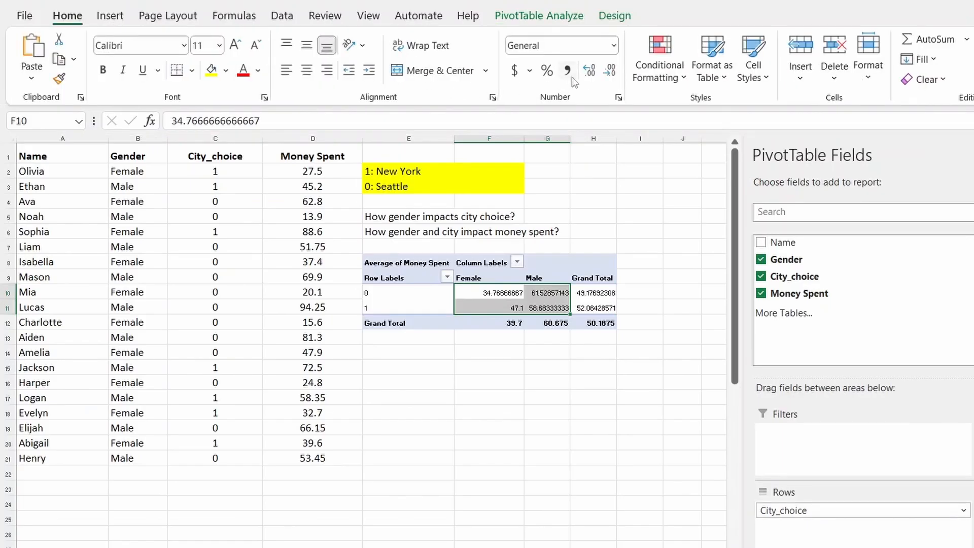
Show the Female and Male averages with two decimals (e.g. 34.77) and set pivot text to size 20.
{"action": "left_click", "coordinate": [589, 71]}
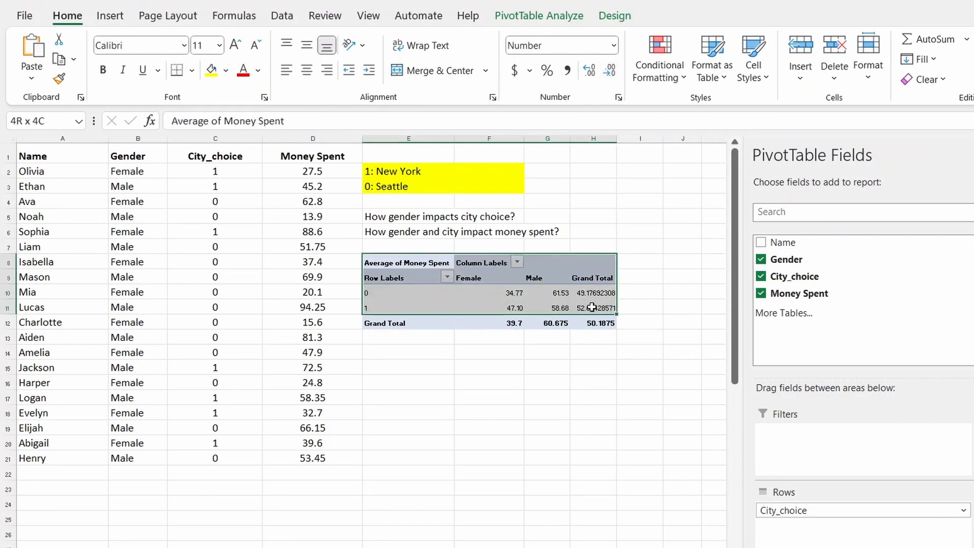
{"action": "left_click", "coordinate": [220, 44]}
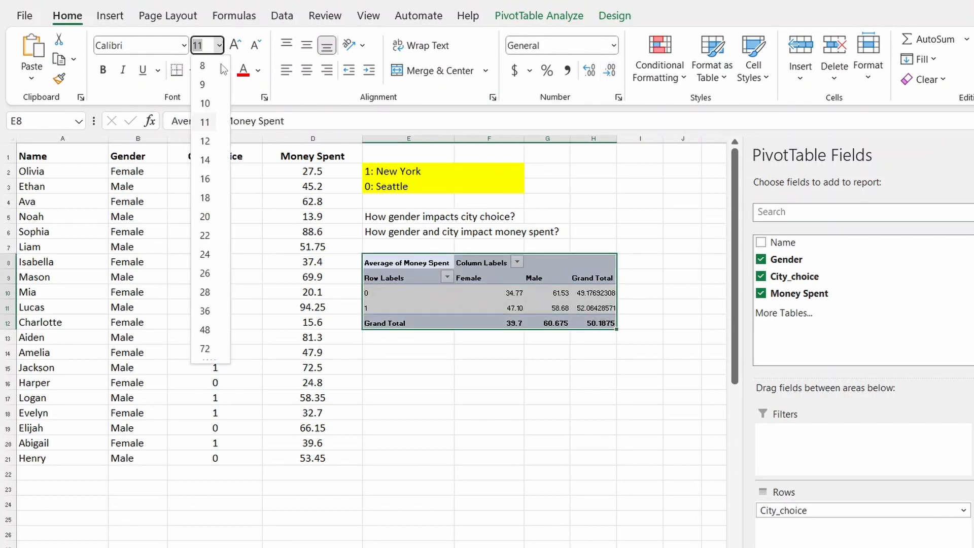
{"action": "left_click", "coordinate": [489, 395]}
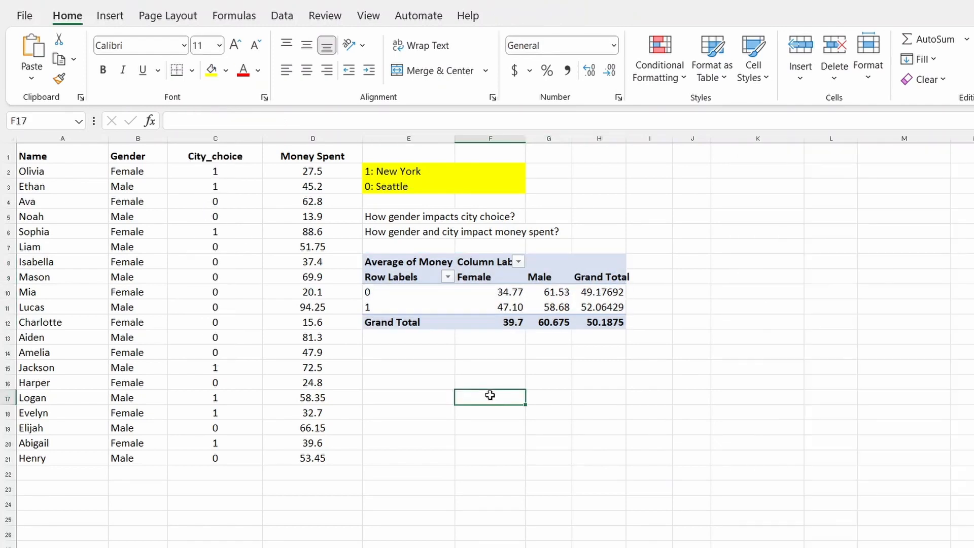
{"action": "left_click", "coordinate": [490, 292]}
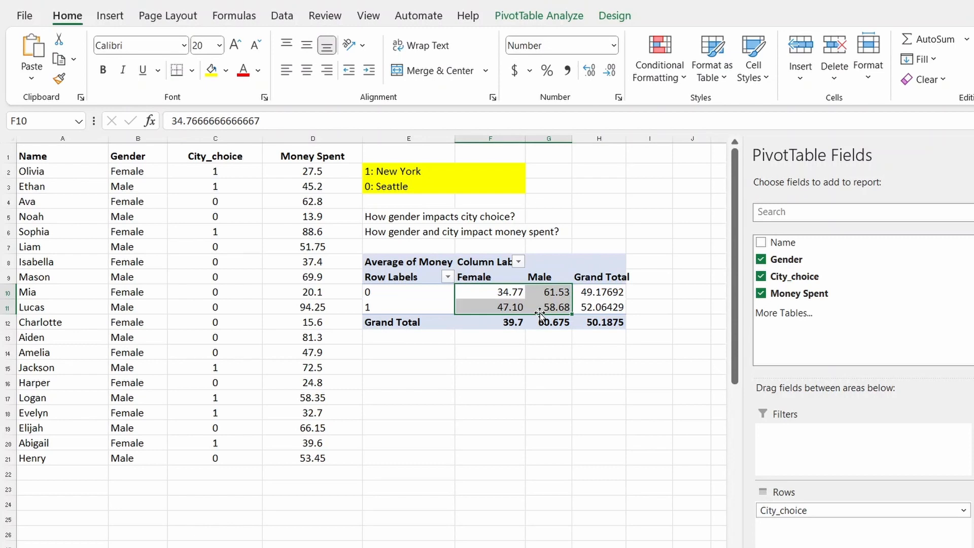
{"action": "mouse_move", "coordinate": [559, 329]}
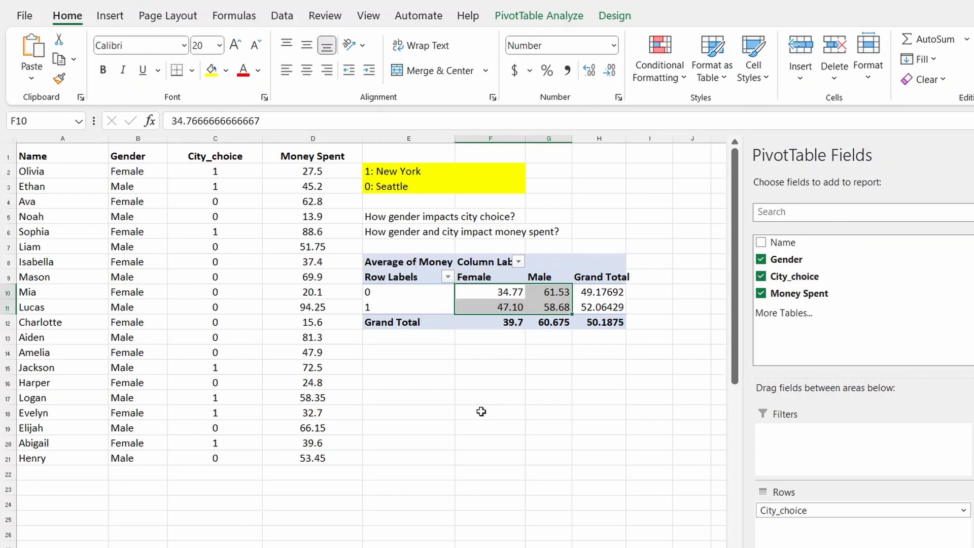
{"action": "mouse_move", "coordinate": [493, 392]}
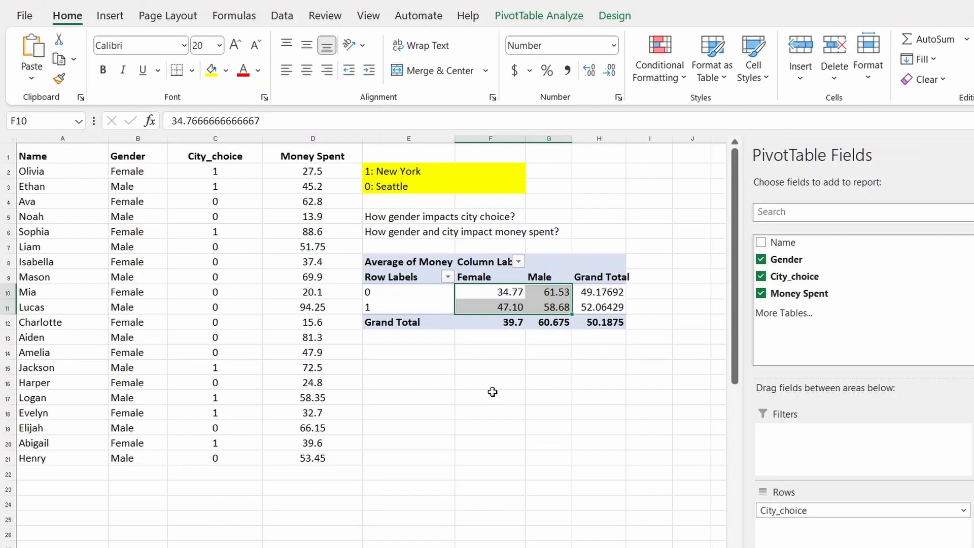